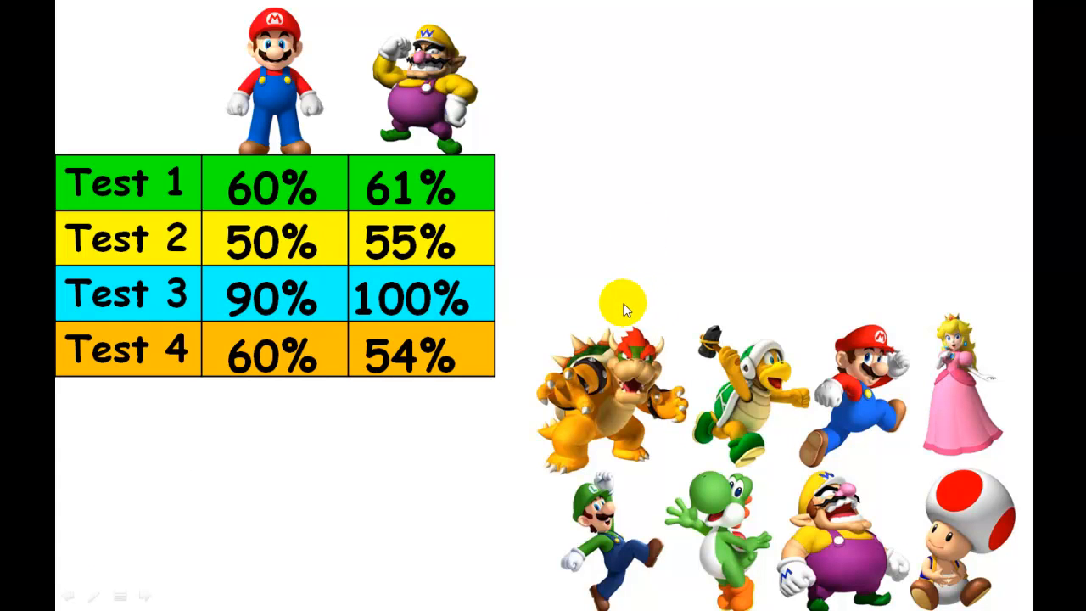
pyautogui.moveTo(456, 451)
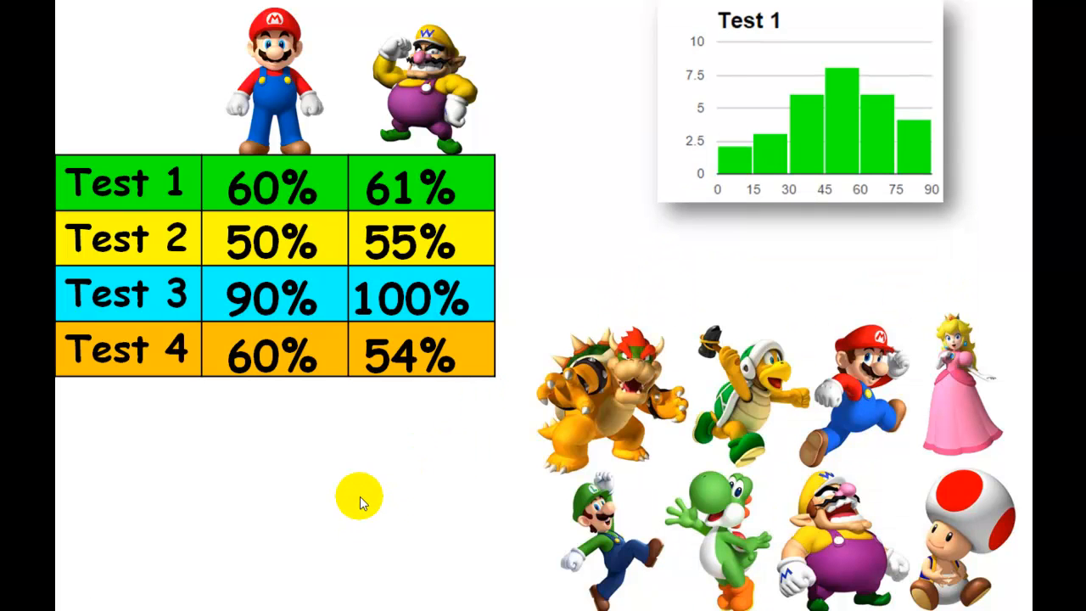
pyautogui.moveTo(384, 501)
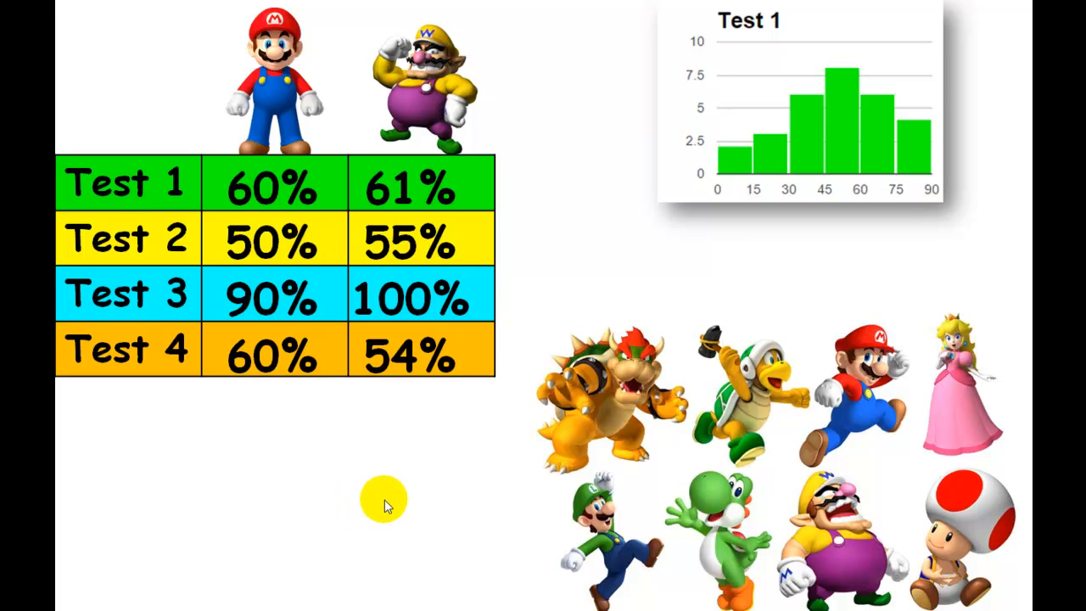
pyautogui.moveTo(855, 235)
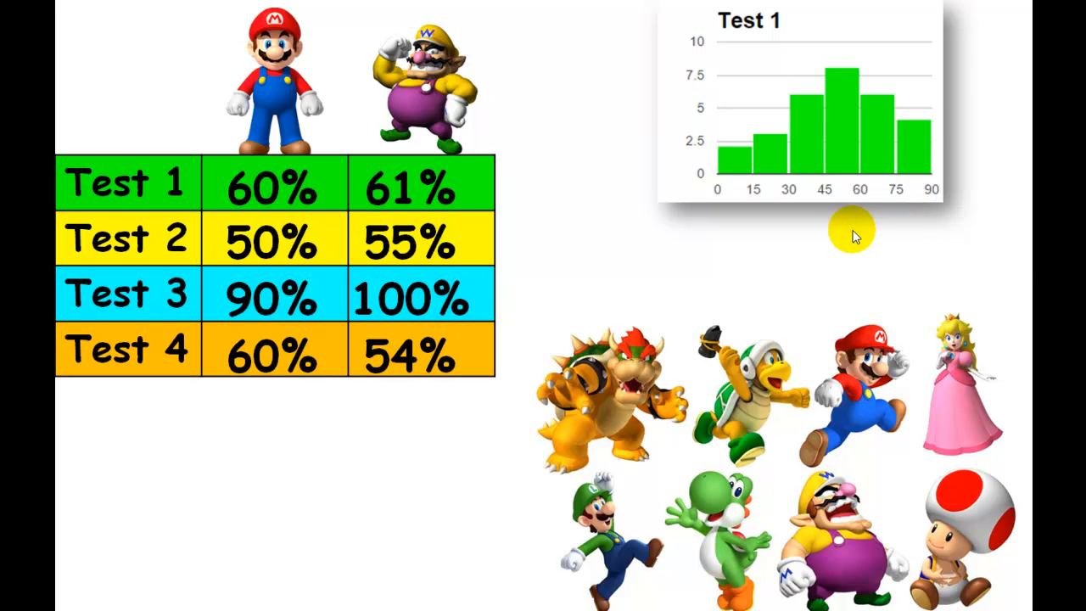
pyautogui.moveTo(807, 95)
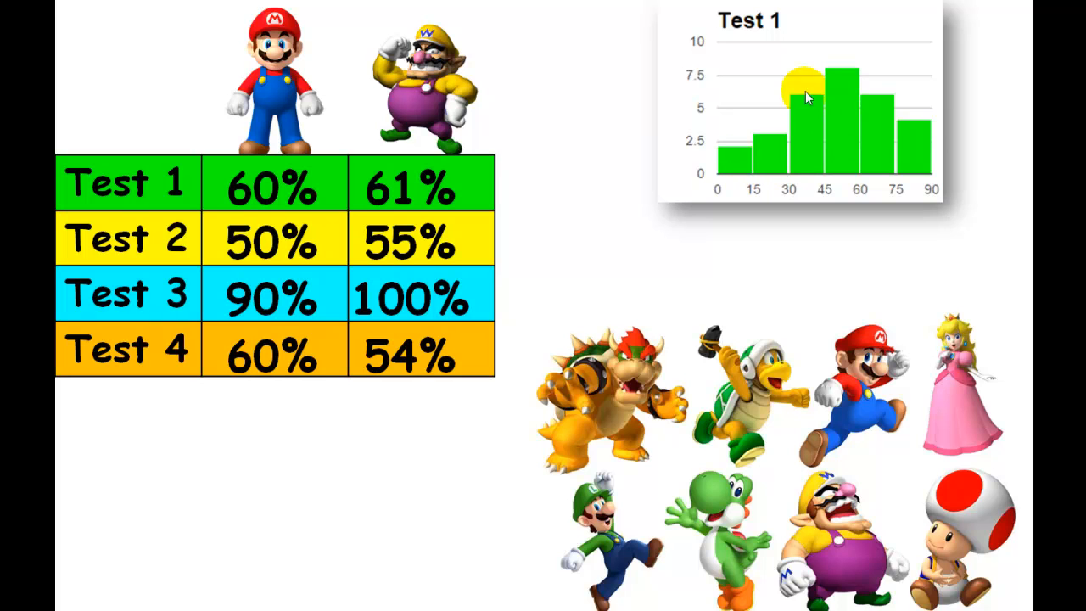
pyautogui.moveTo(942, 146)
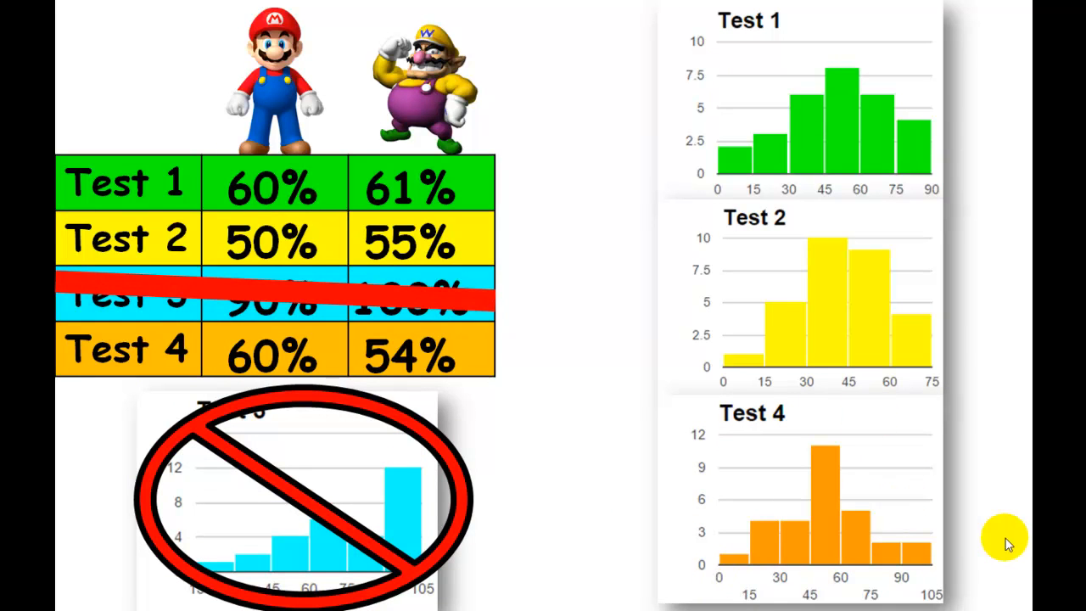
pyautogui.moveTo(585, 461)
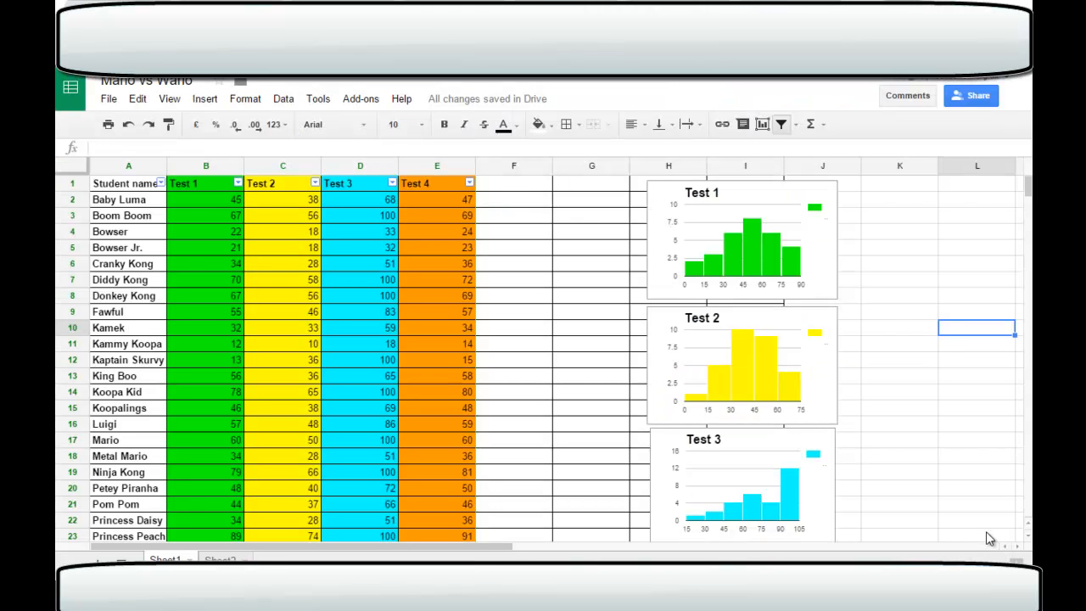
pyautogui.moveTo(207, 199)
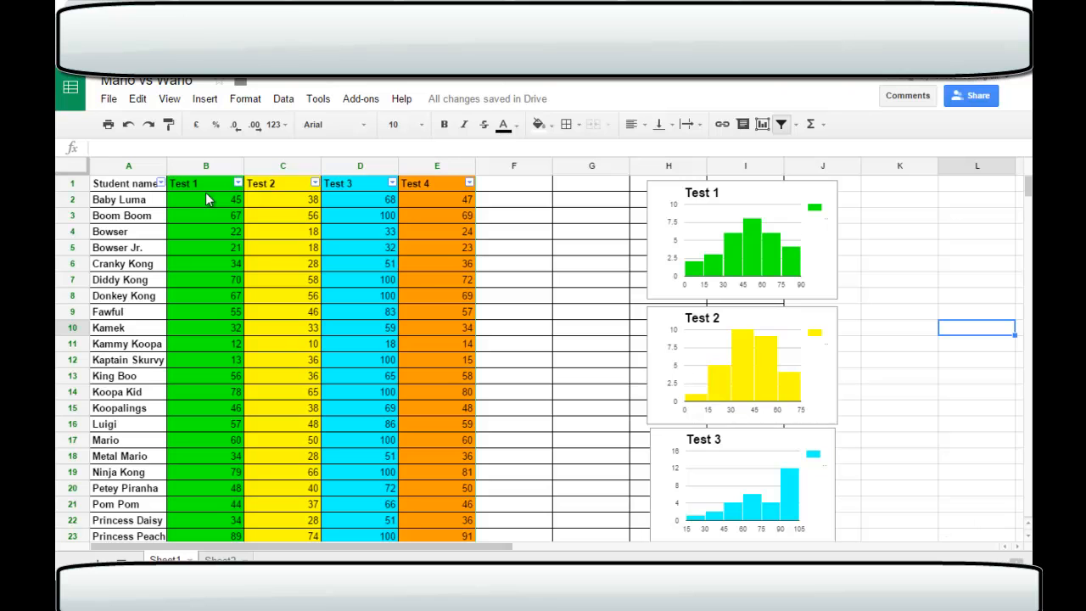
pyautogui.moveTo(403, 214)
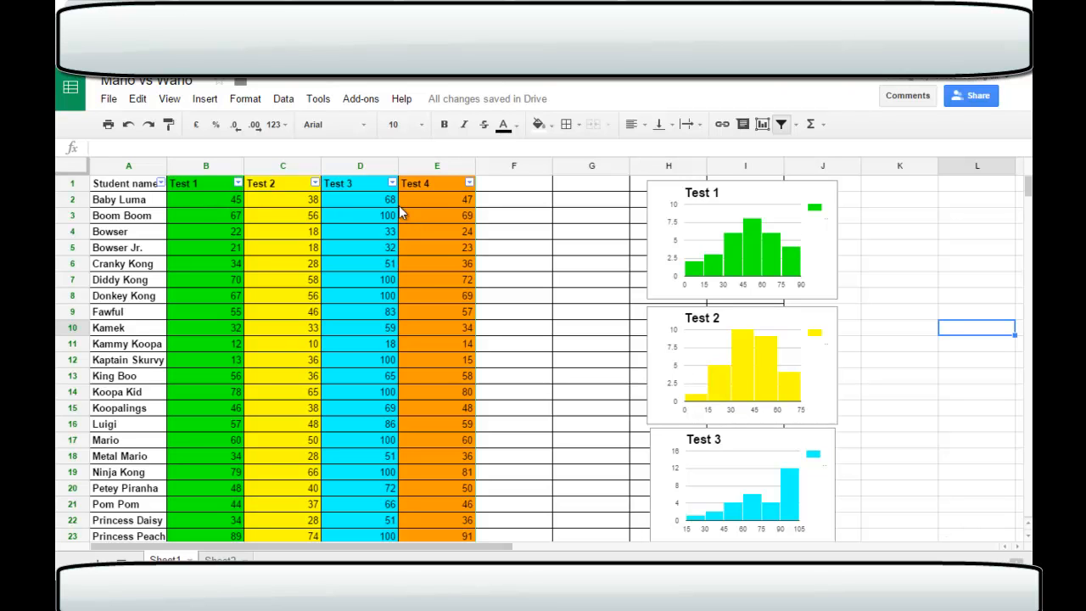
pyautogui.moveTo(309, 209)
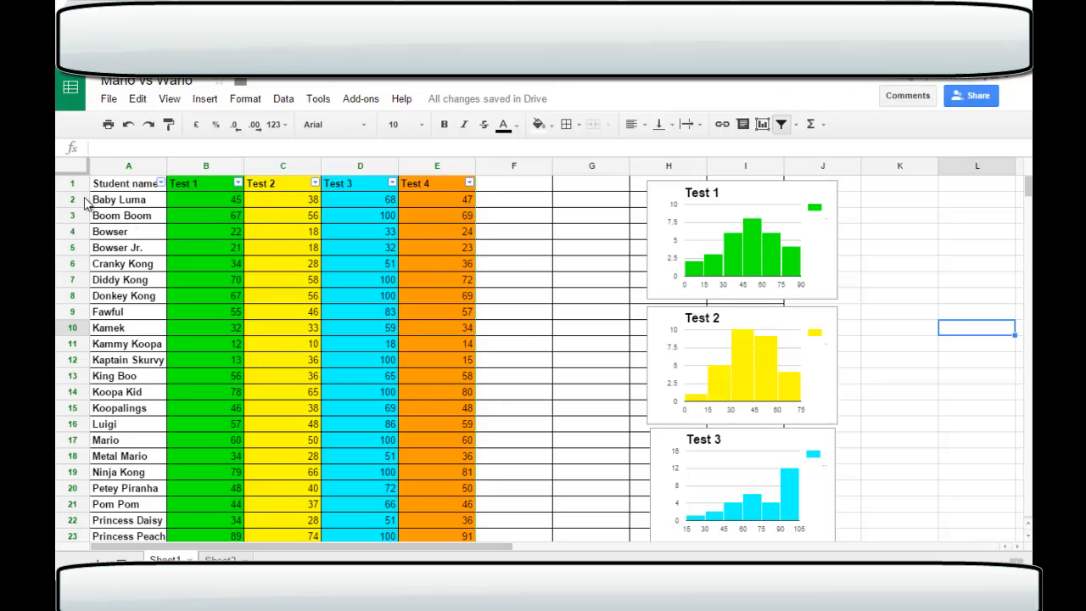
pyautogui.moveTo(148, 317)
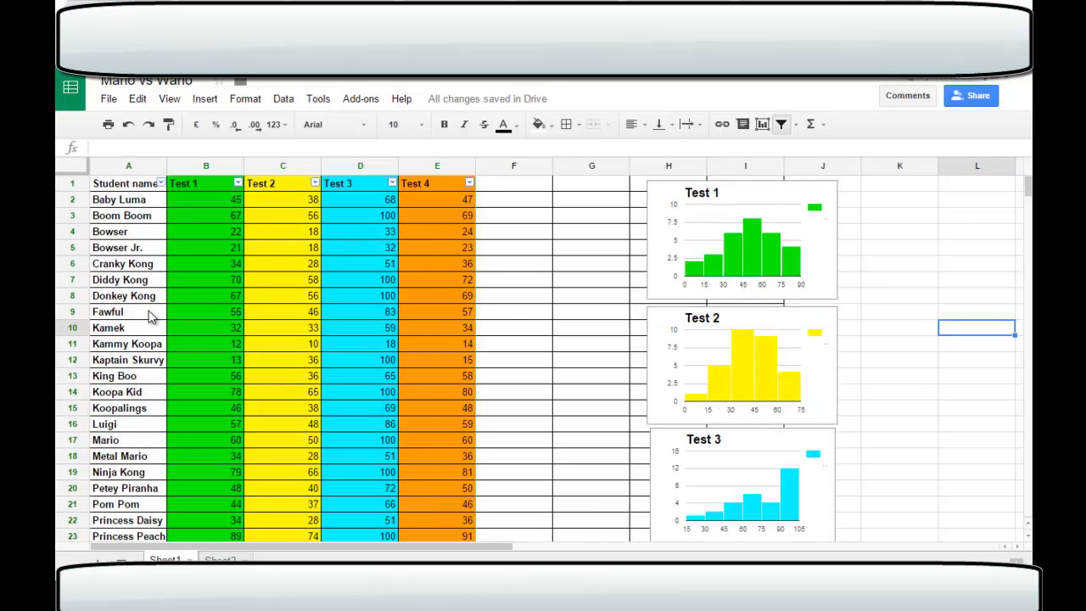
pyautogui.moveTo(150, 264)
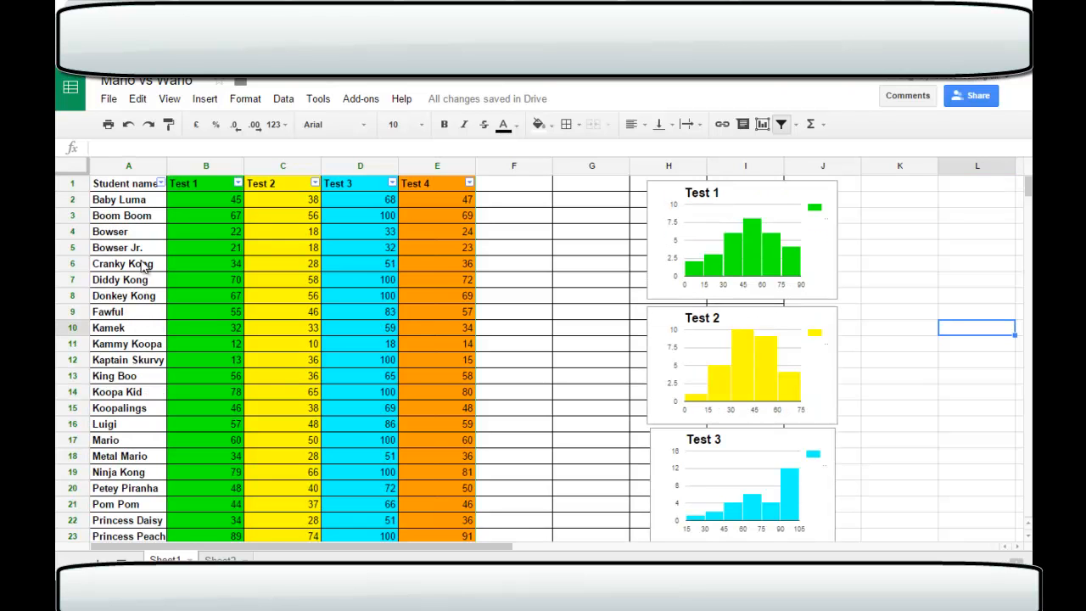
pyautogui.moveTo(367, 191)
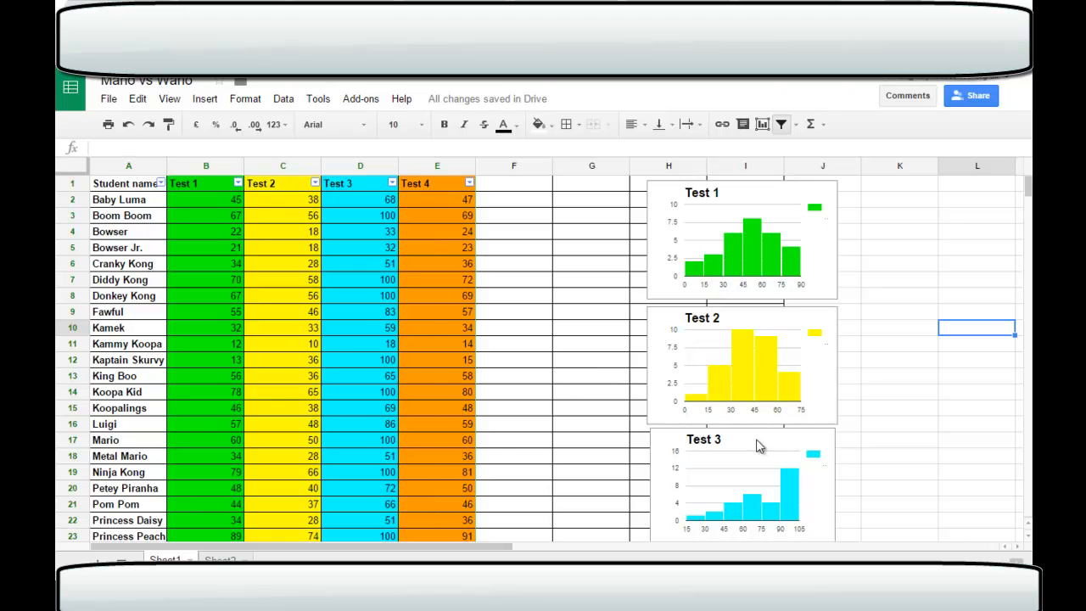
# - Insert a blank row above the Student name header row
pyautogui.click(195, 183)
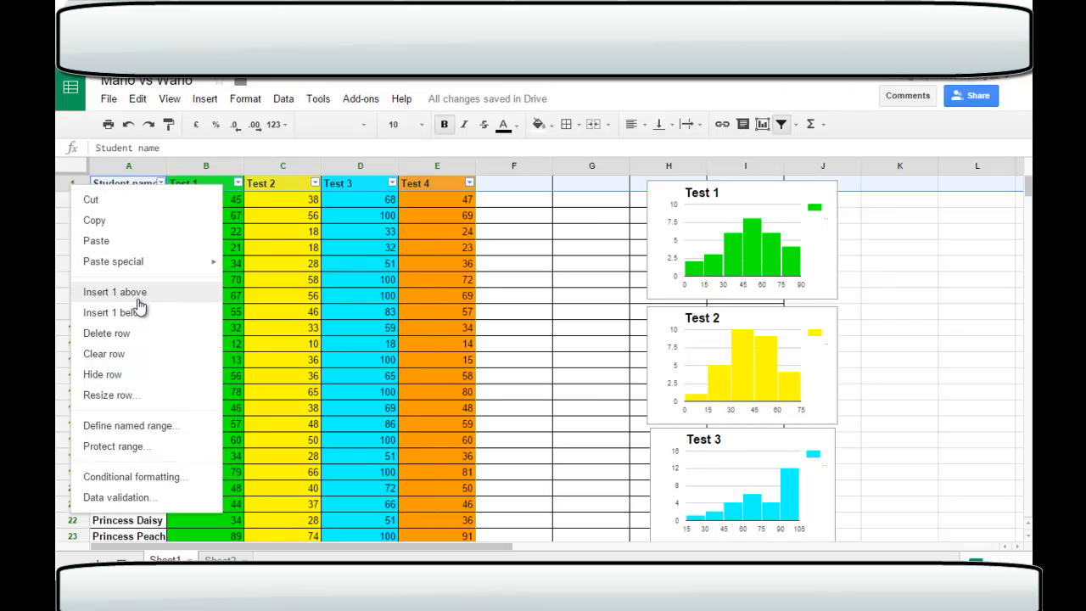
pyautogui.click(114, 292)
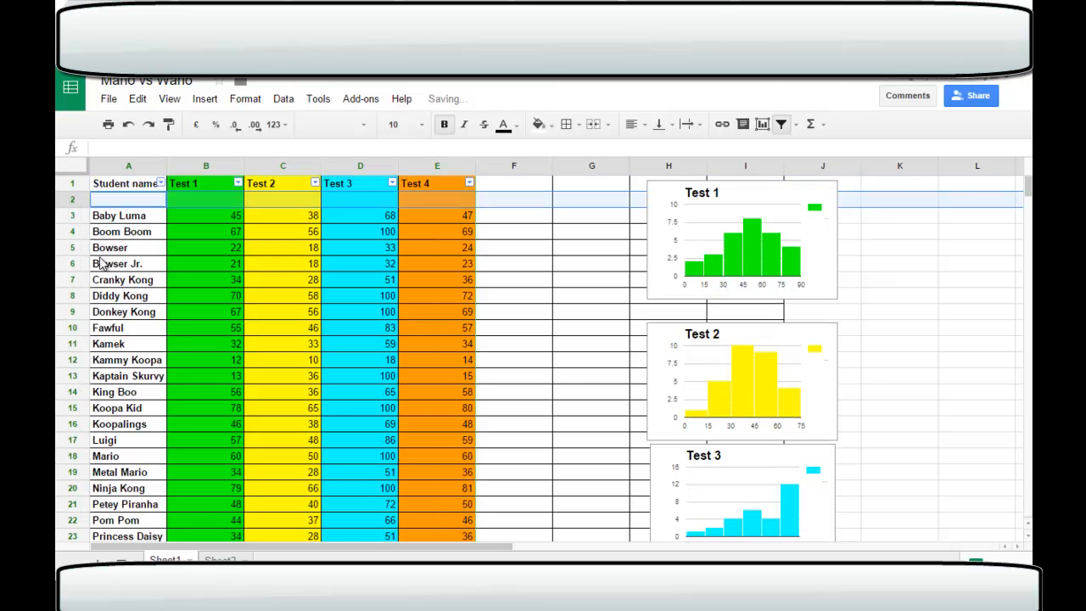
pyautogui.moveTo(128, 125)
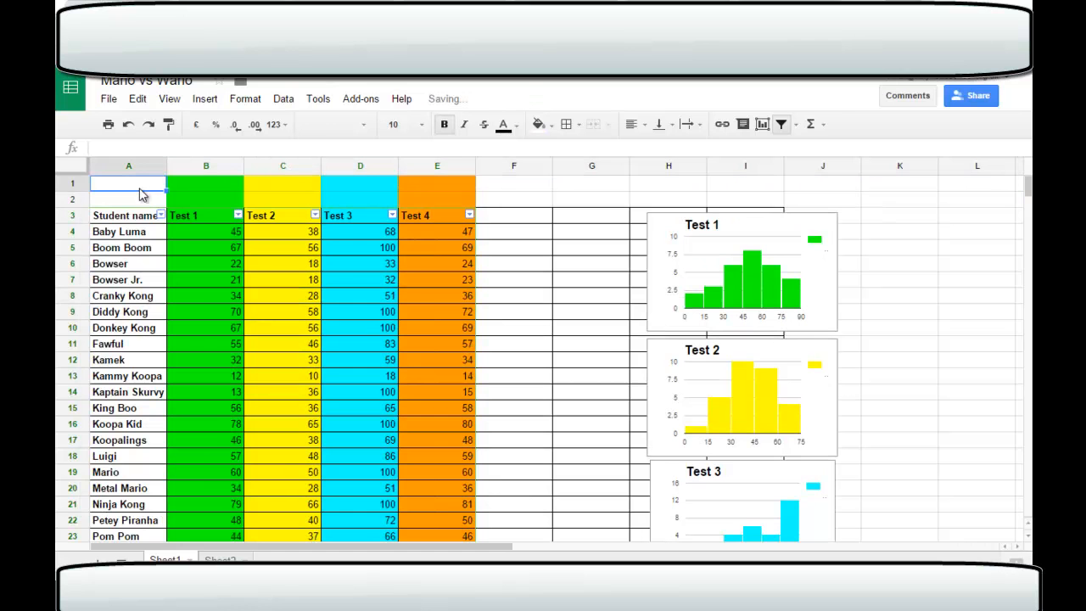
# - Label rows 'Average' and 'Standard dev' and start the =AVERAGE formula for Test 1 (about 49.66)
pyautogui.click(128, 198)
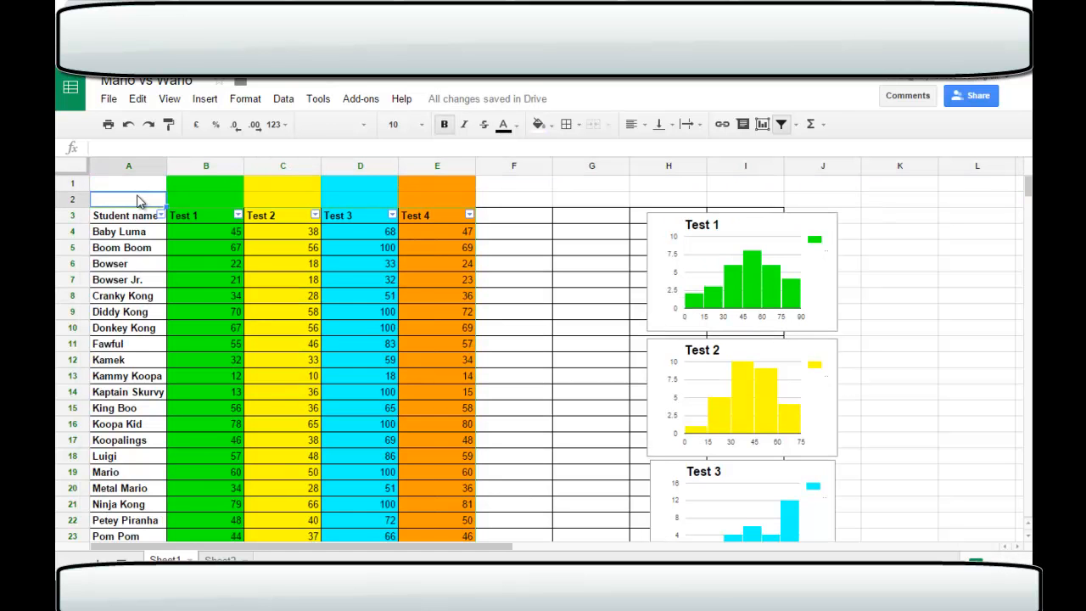
pyautogui.write('Standard de')
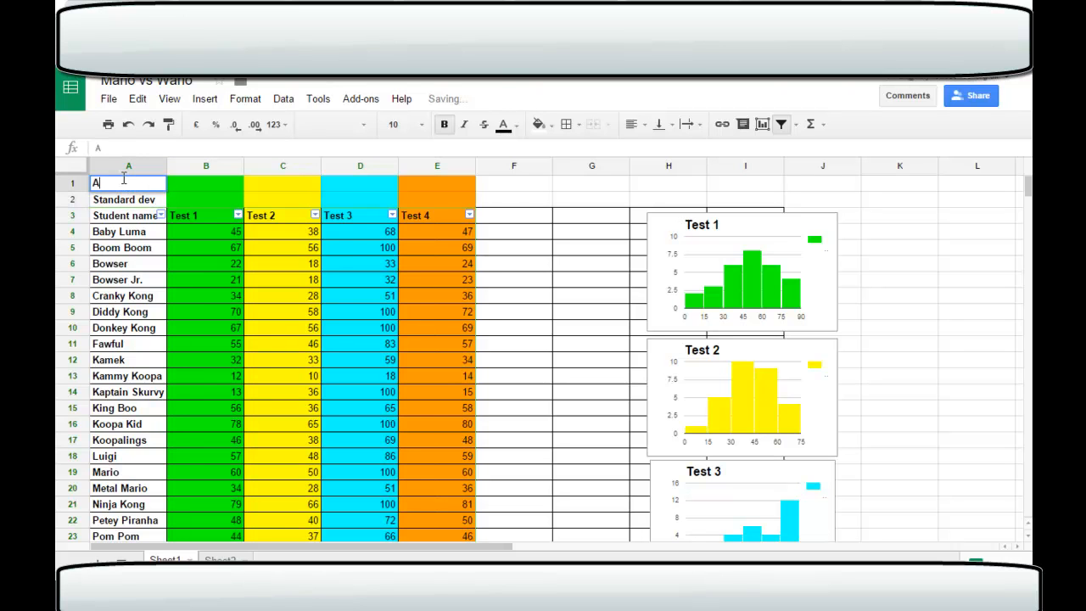
pyautogui.write('verage')
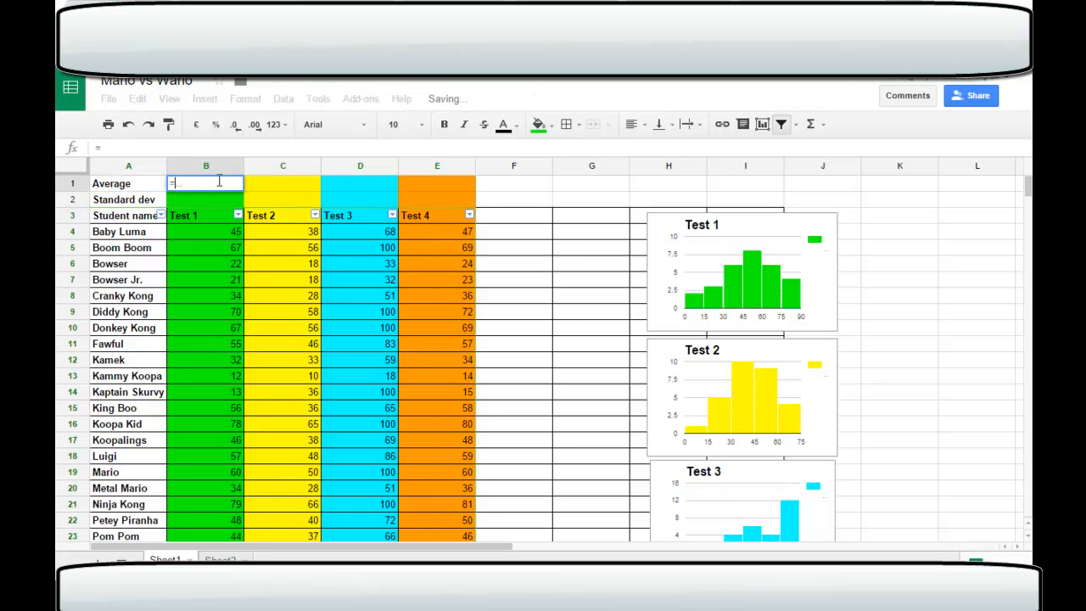
pyautogui.write('=aver')
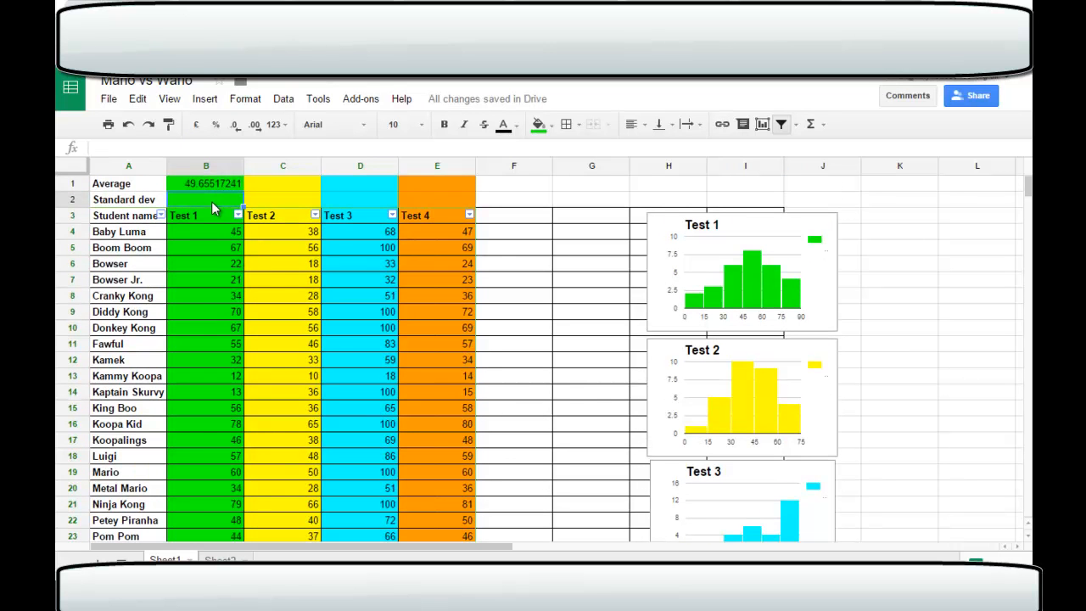
# - Enter =STDEV over B4:B32 in B2, giving about 21.12
pyautogui.write('=s')
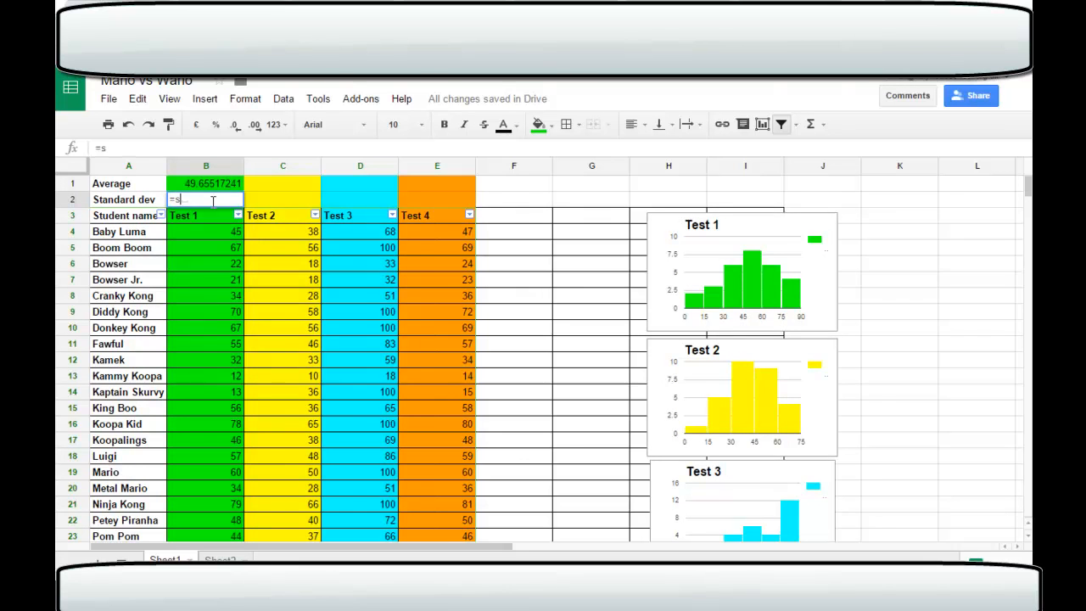
pyautogui.write('t')
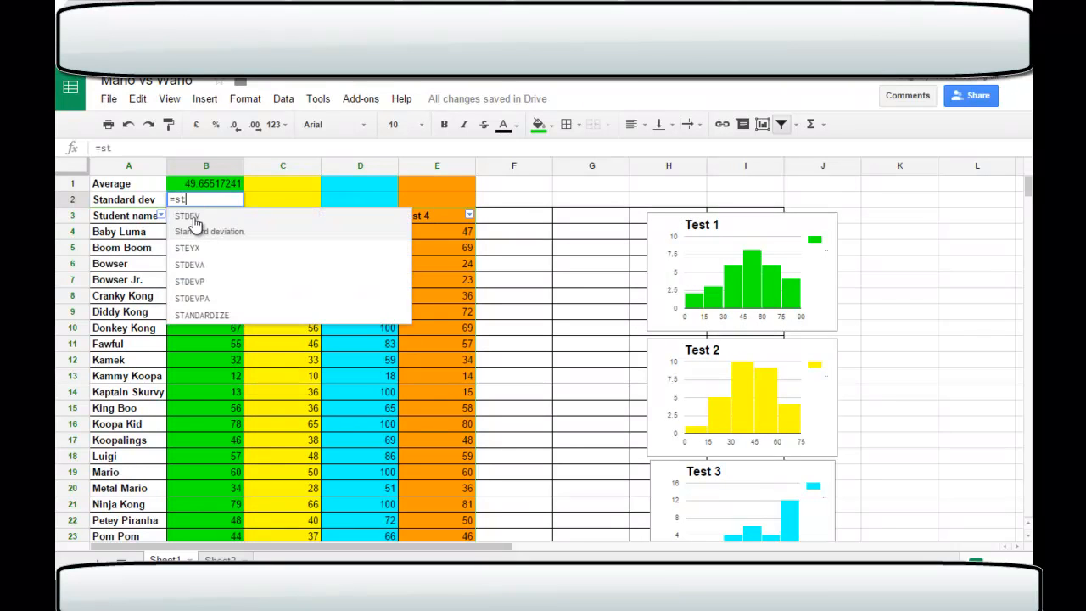
pyautogui.click(187, 216)
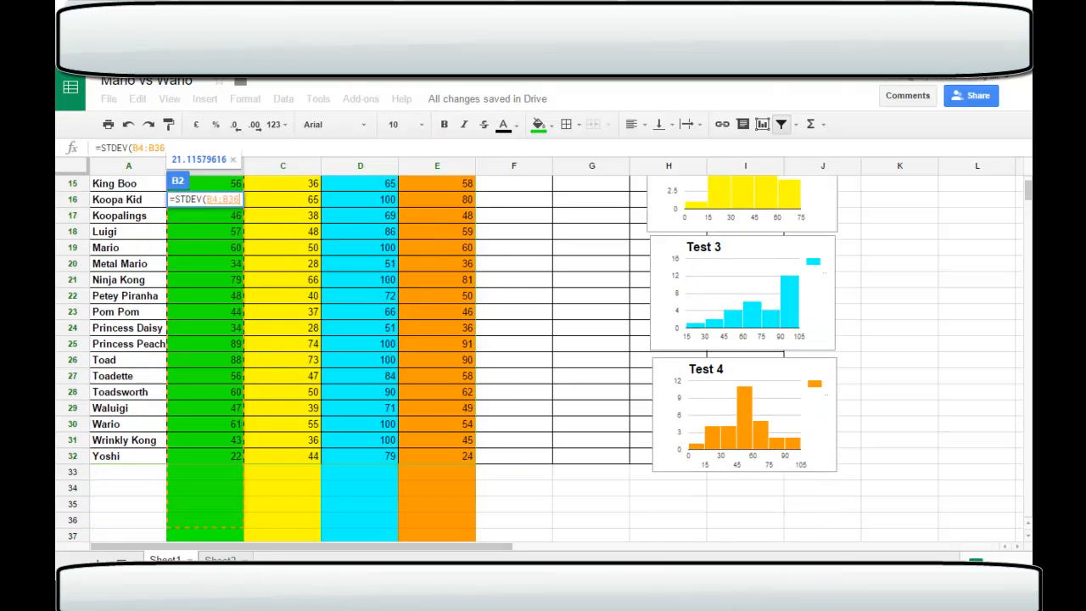
pyautogui.scroll(-3)
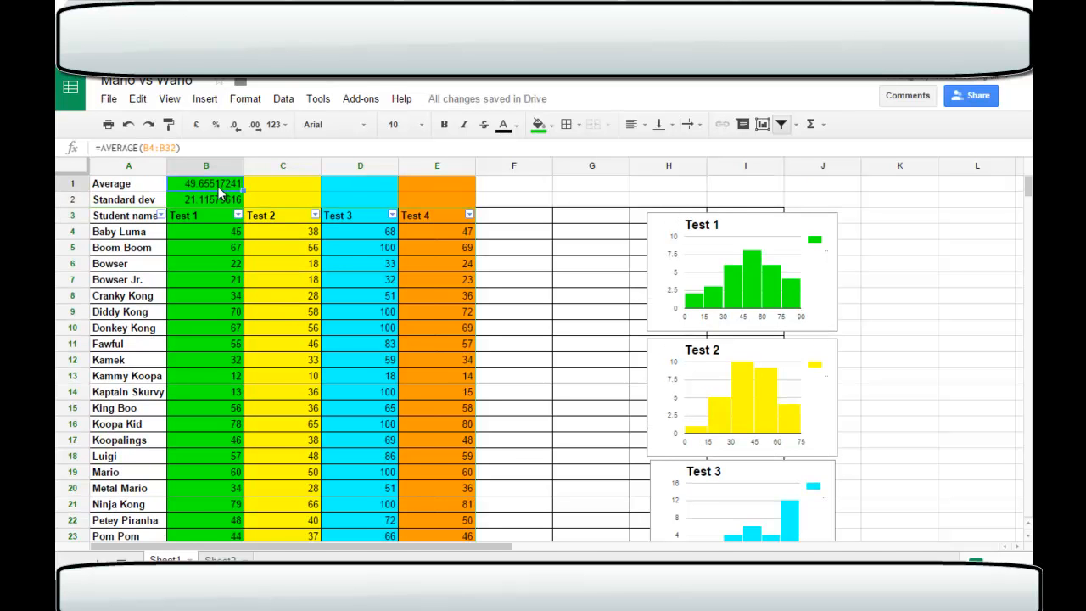
pyautogui.click(205, 198)
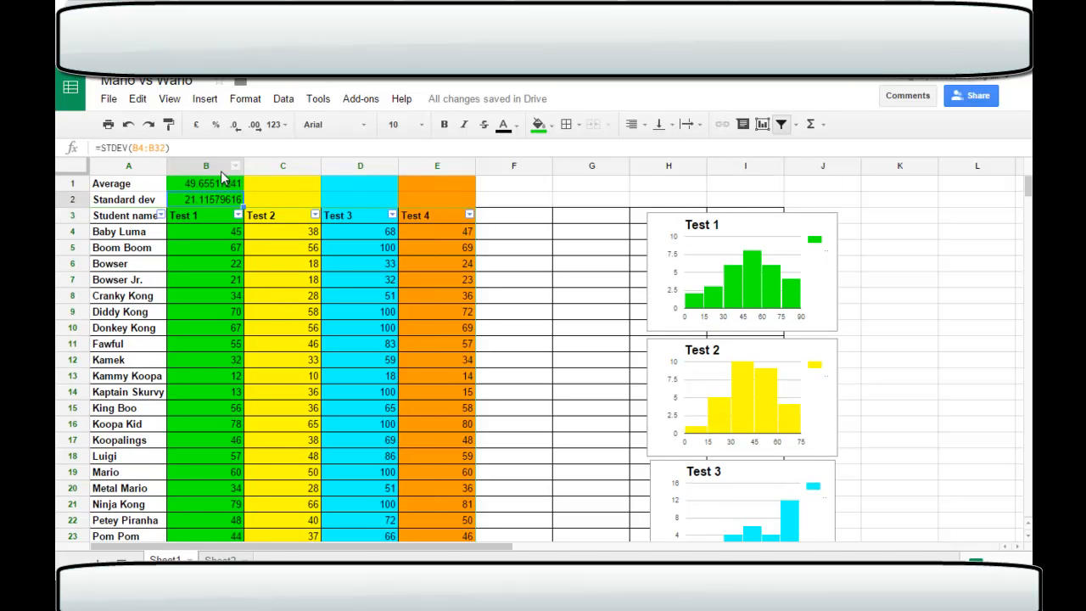
# - Insert a column right of Test 1 and head it 'Z value'
pyautogui.rightClick(205, 183)
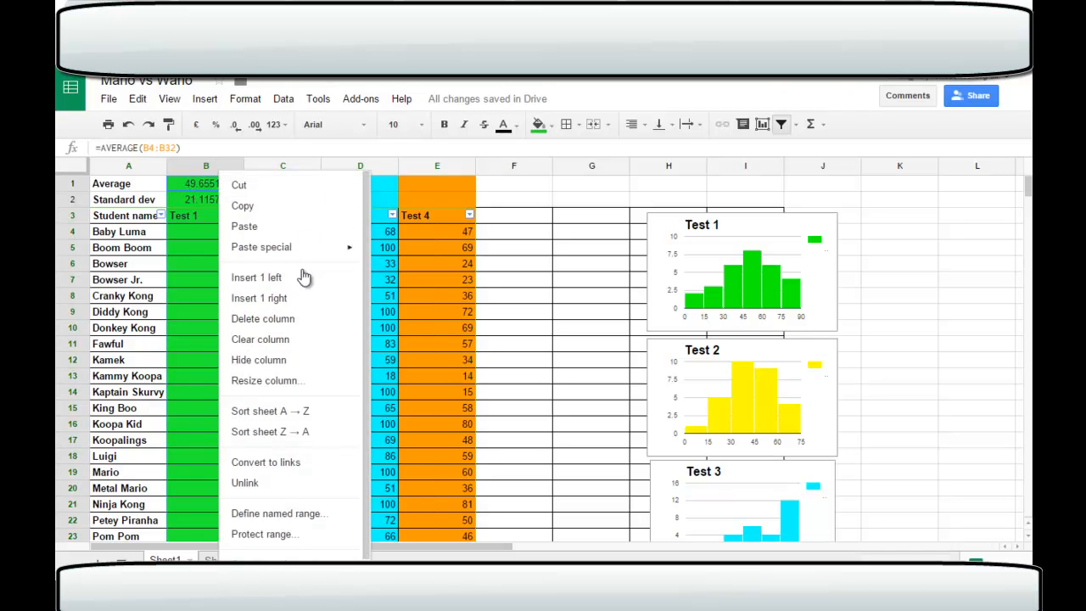
pyautogui.moveTo(310, 298)
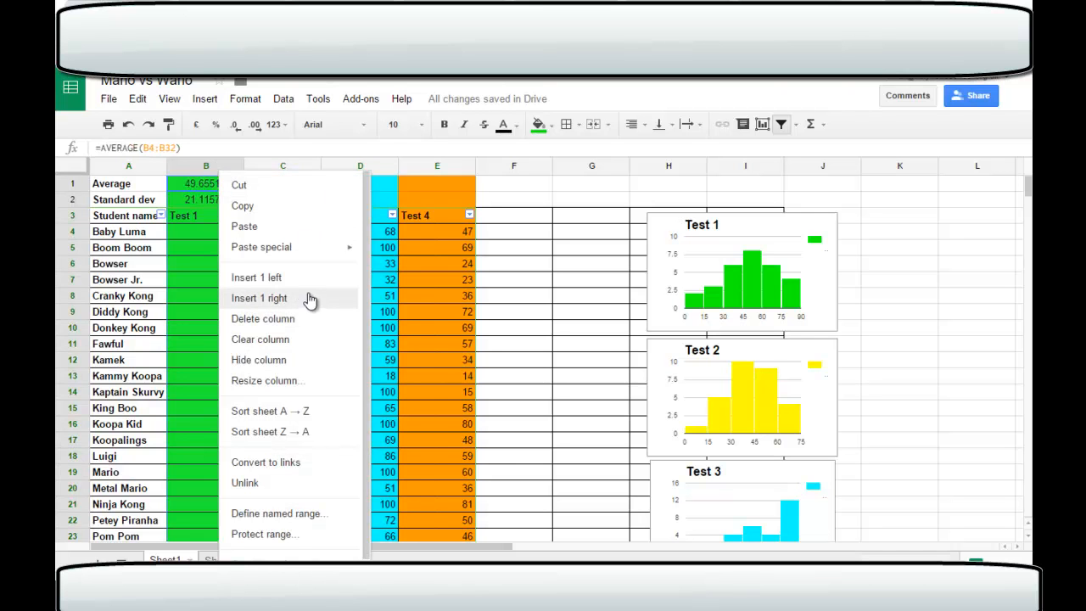
pyautogui.click(256, 298)
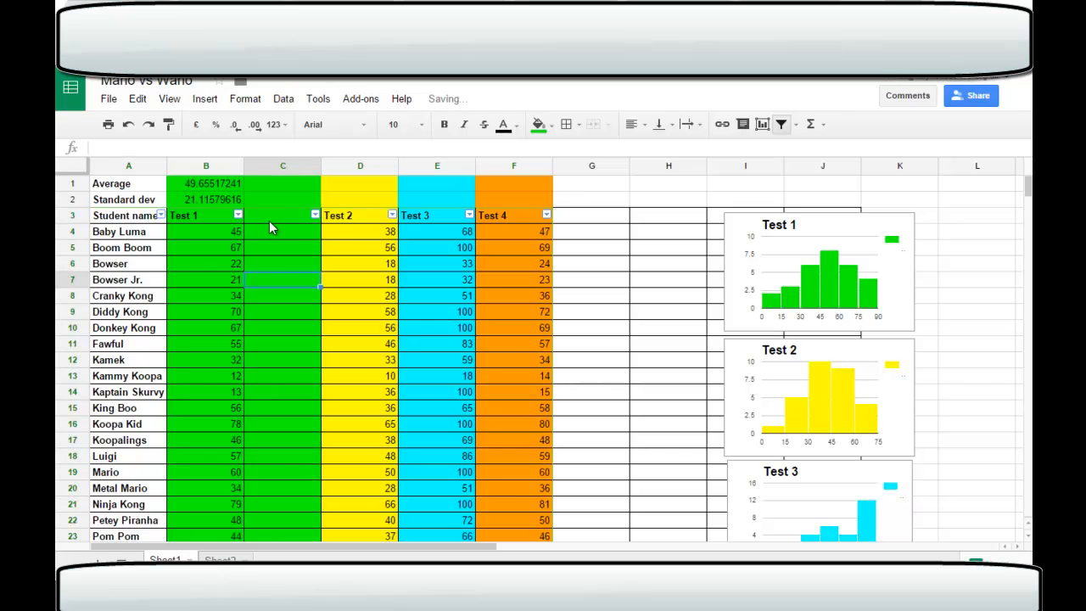
pyautogui.write('Z')
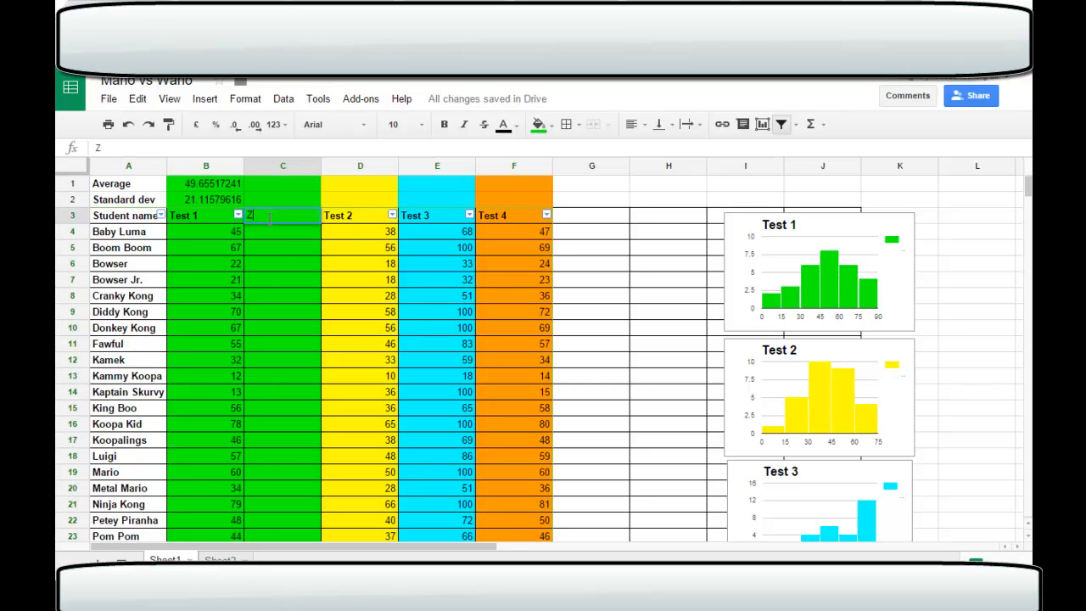
pyautogui.write('vale')
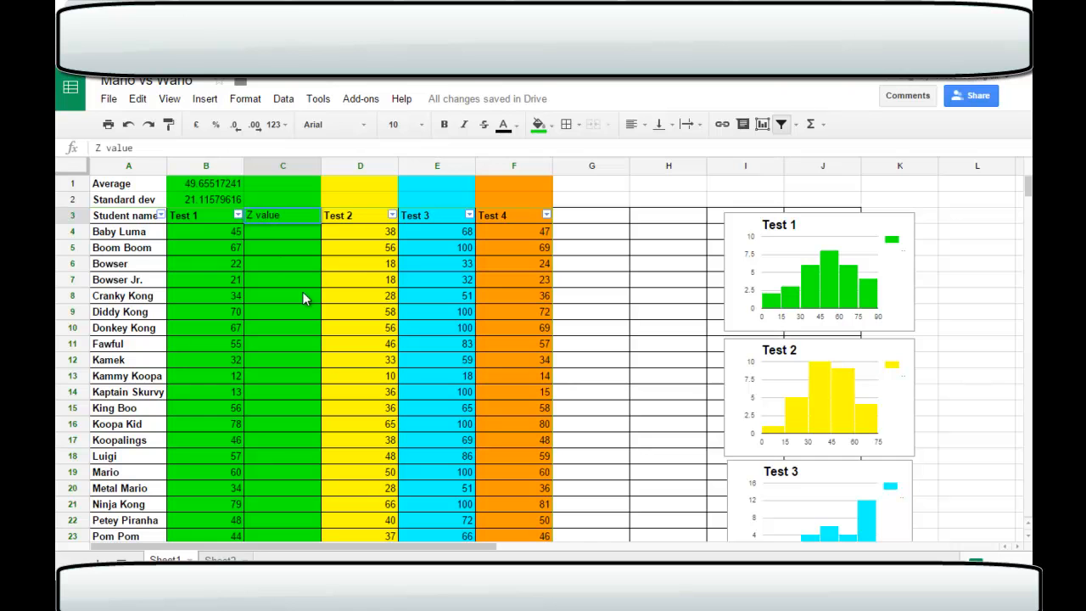
# - Enter =(B4-$B$1)/$B$2 in C4 for Baby Luma, previewing about -0.22
pyautogui.click(282, 231)
pyautogui.write('=(B4-B1)/')
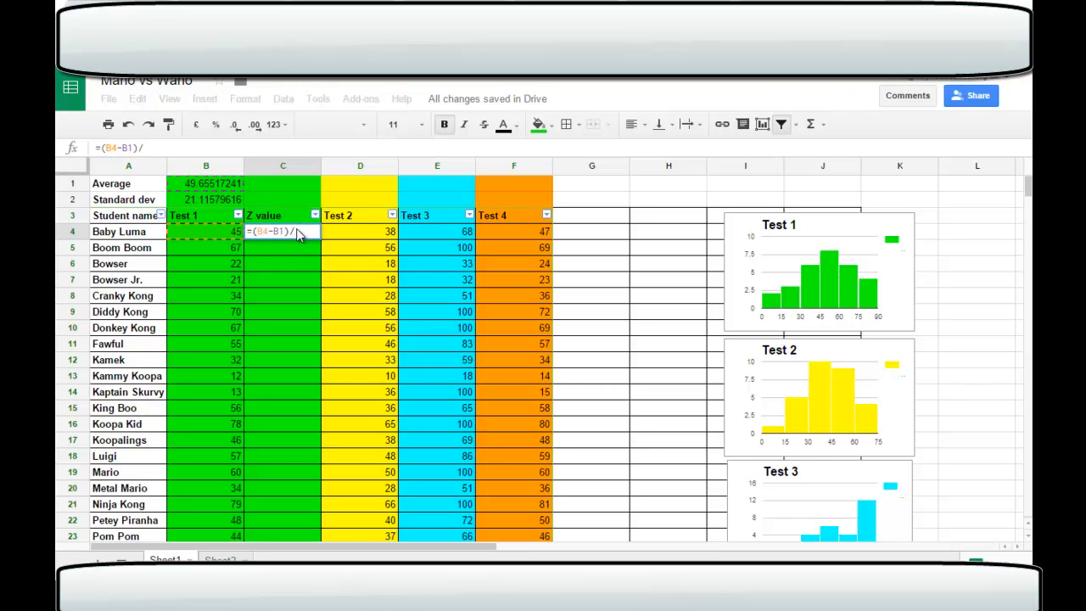
pyautogui.click(205, 200)
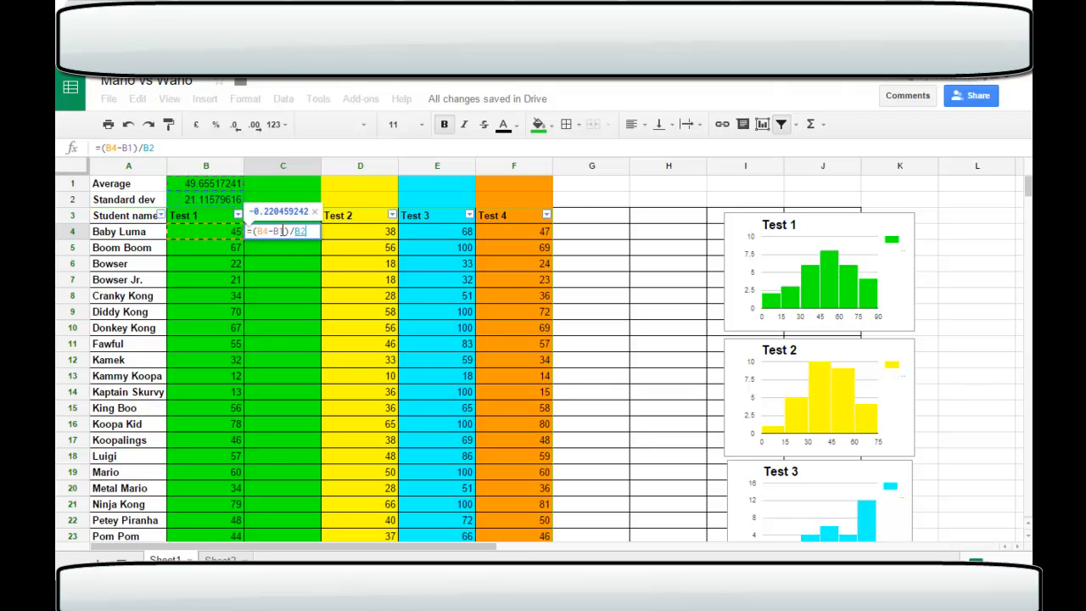
pyautogui.moveTo(297, 251)
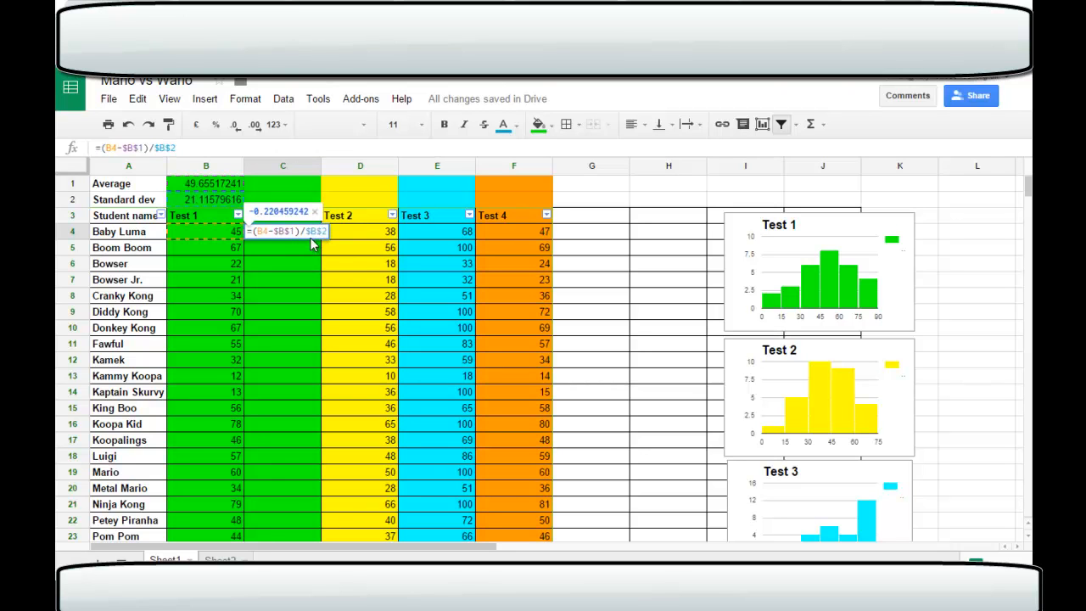
pyautogui.moveTo(291, 260)
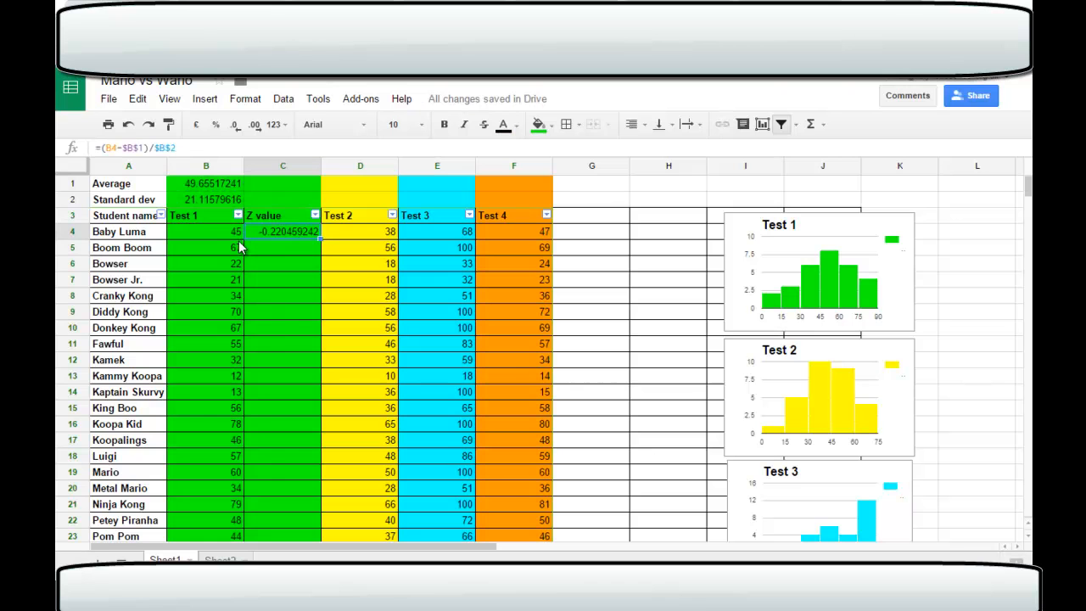
pyautogui.moveTo(240, 236)
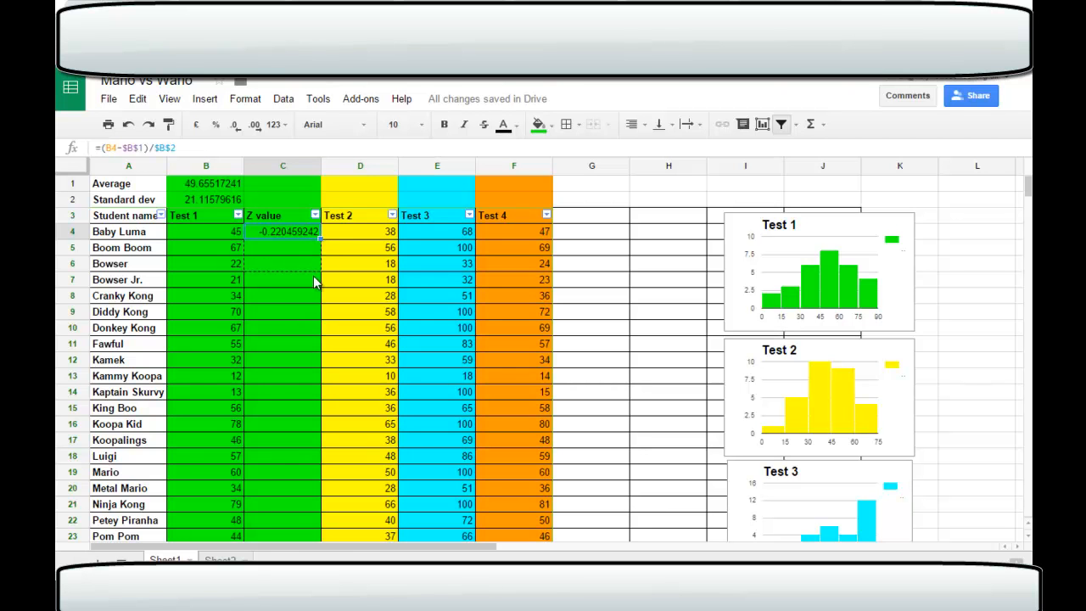
# - Fill the Z value formula down to row 32 and round results to two decimals
pyautogui.scroll(-3)
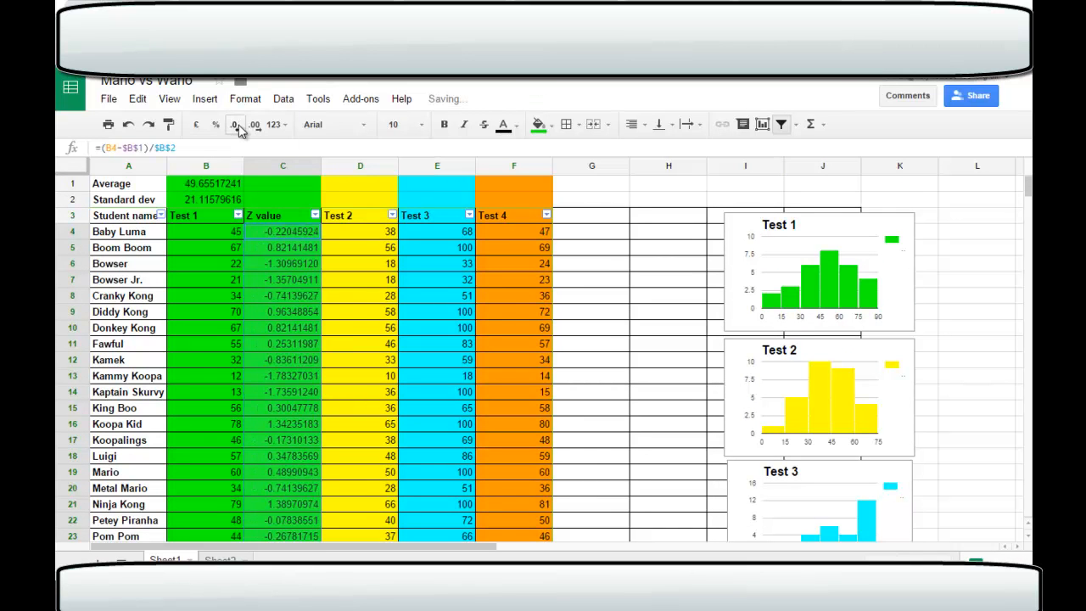
pyautogui.click(234, 124)
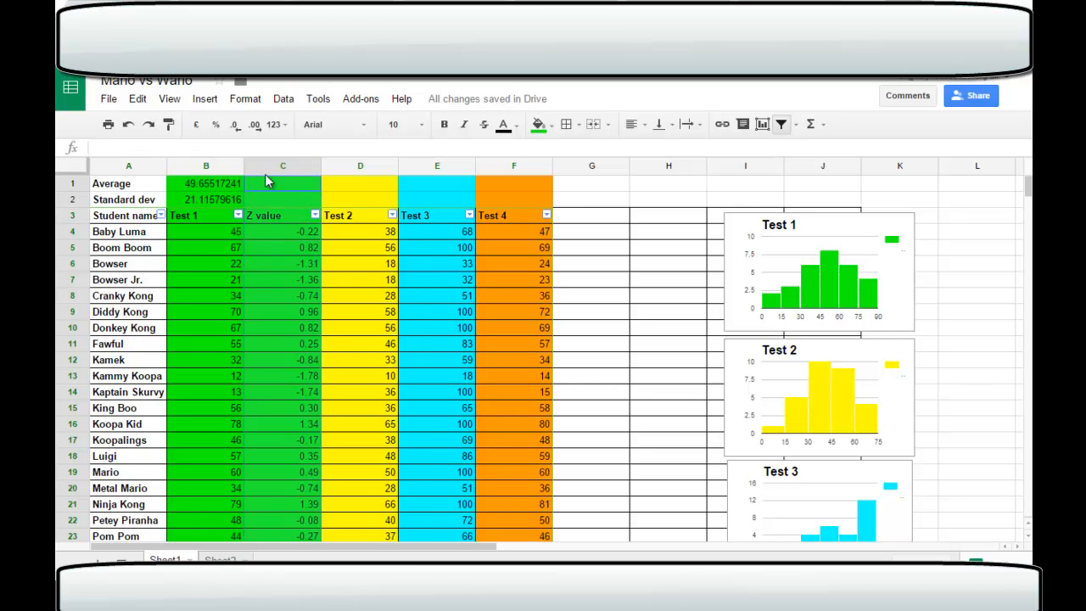
# - Insert a column after Z value headed 'Saterdized'
pyautogui.rightClick(283, 179)
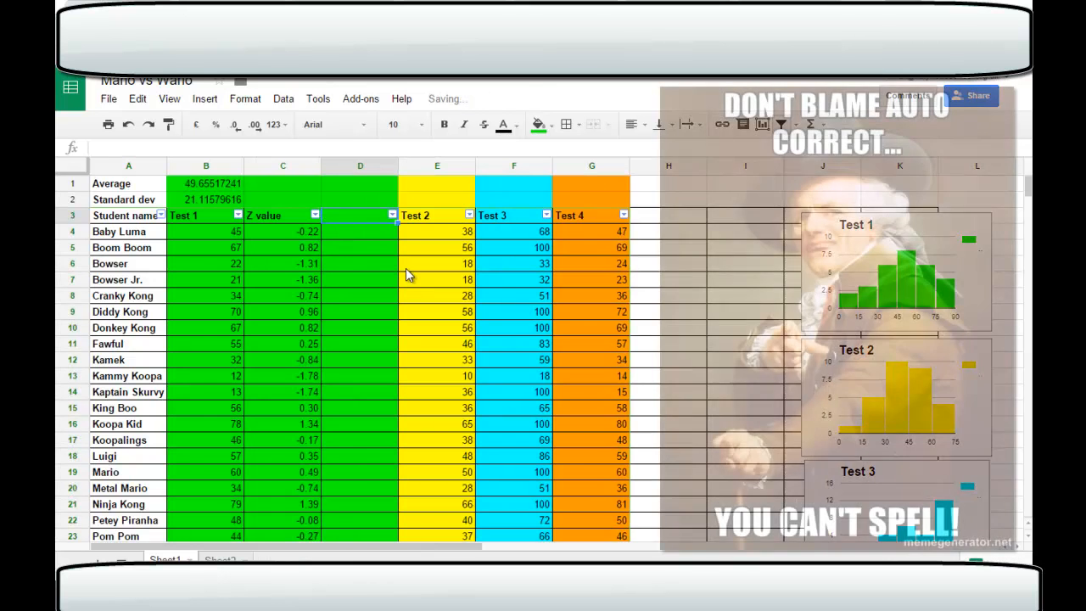
pyautogui.write('Saterd')
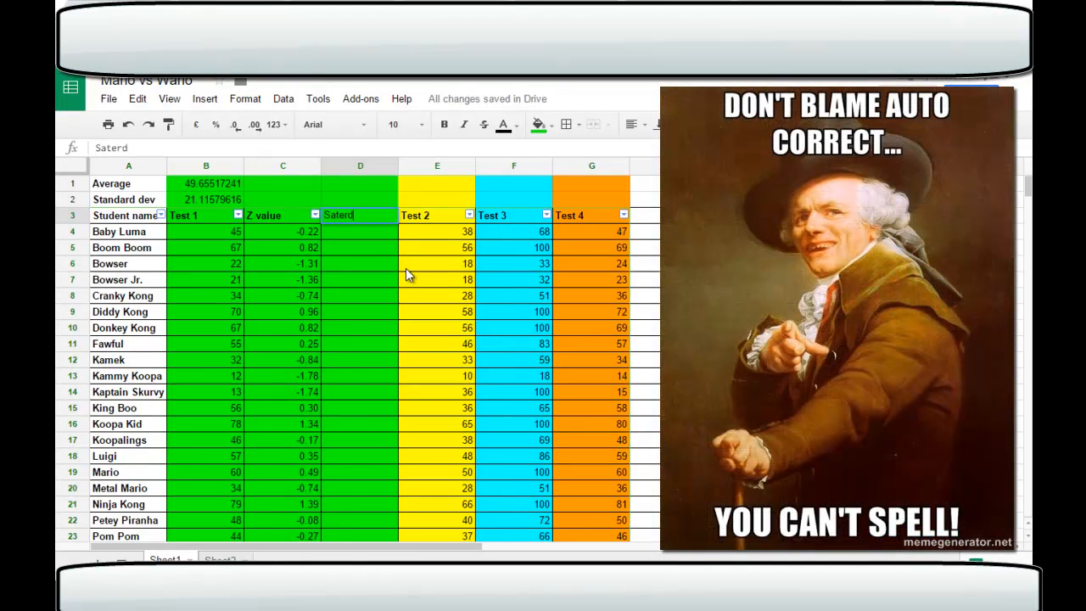
pyautogui.write('ized')
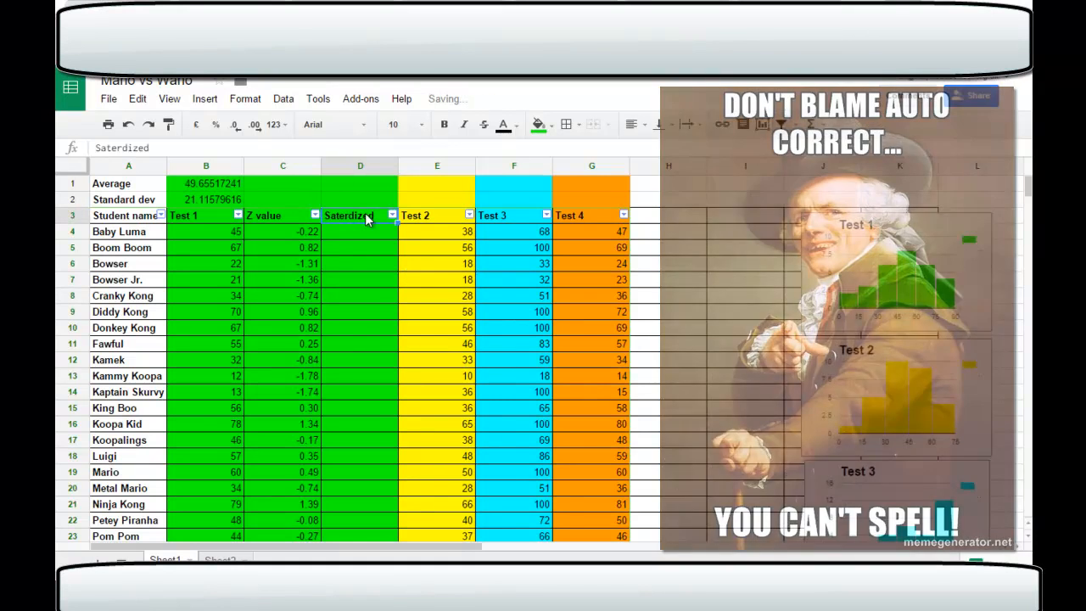
pyautogui.click(318, 99)
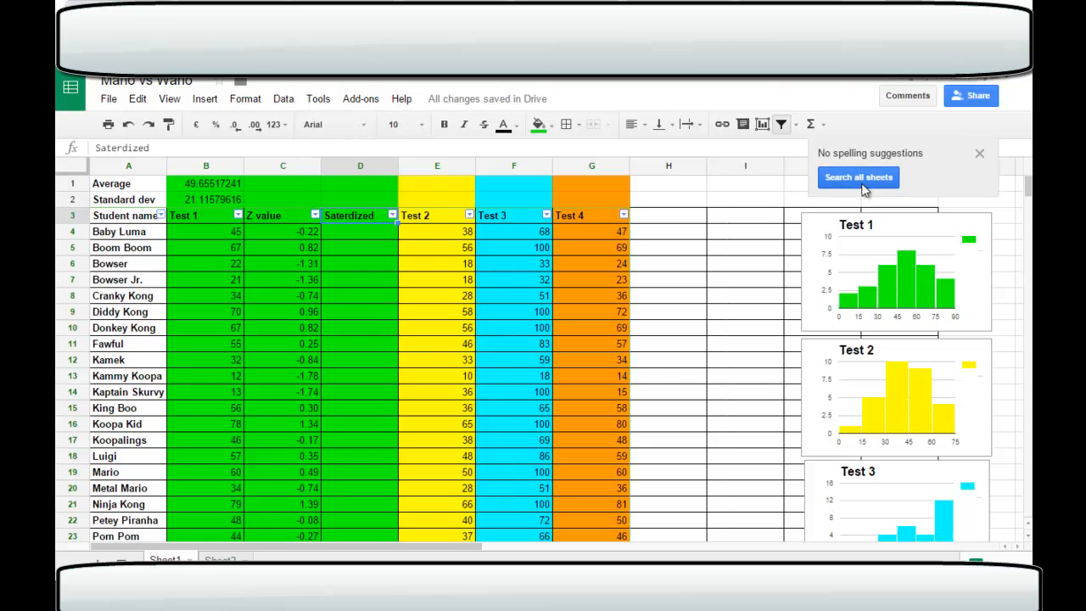
# - Dismiss the spelling suggestions and correct the D3 heading to 'Standerdised'
pyautogui.click(979, 153)
pyautogui.write('S')
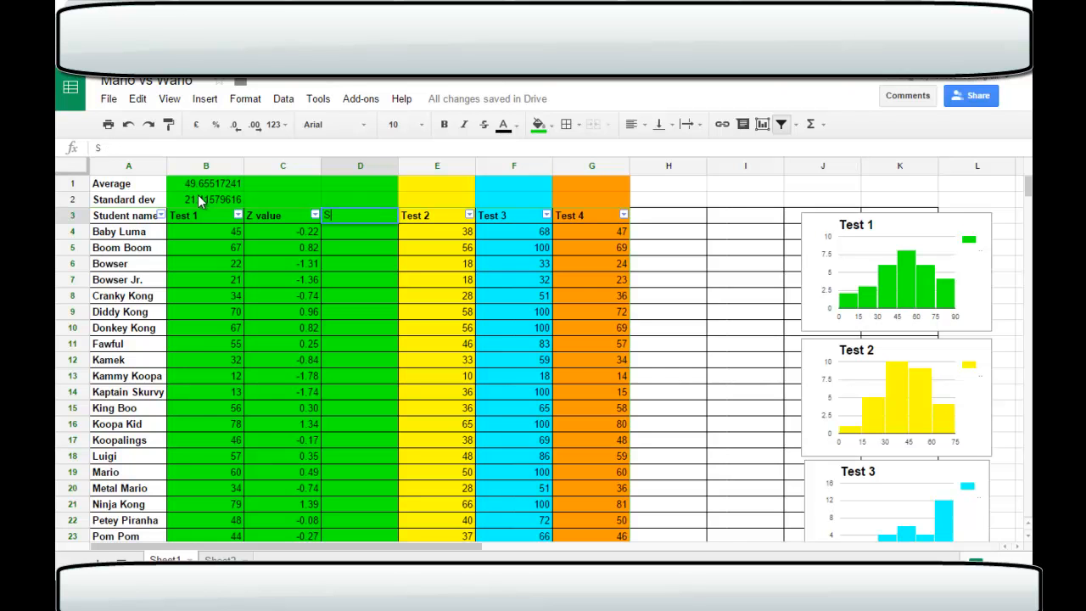
pyautogui.write('tan')
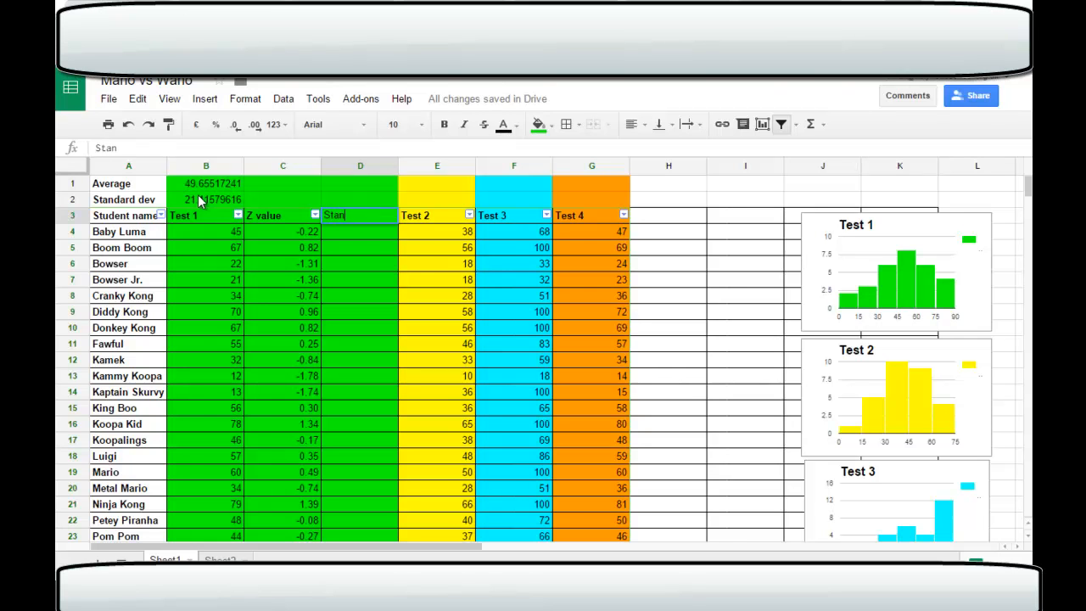
pyautogui.write('der')
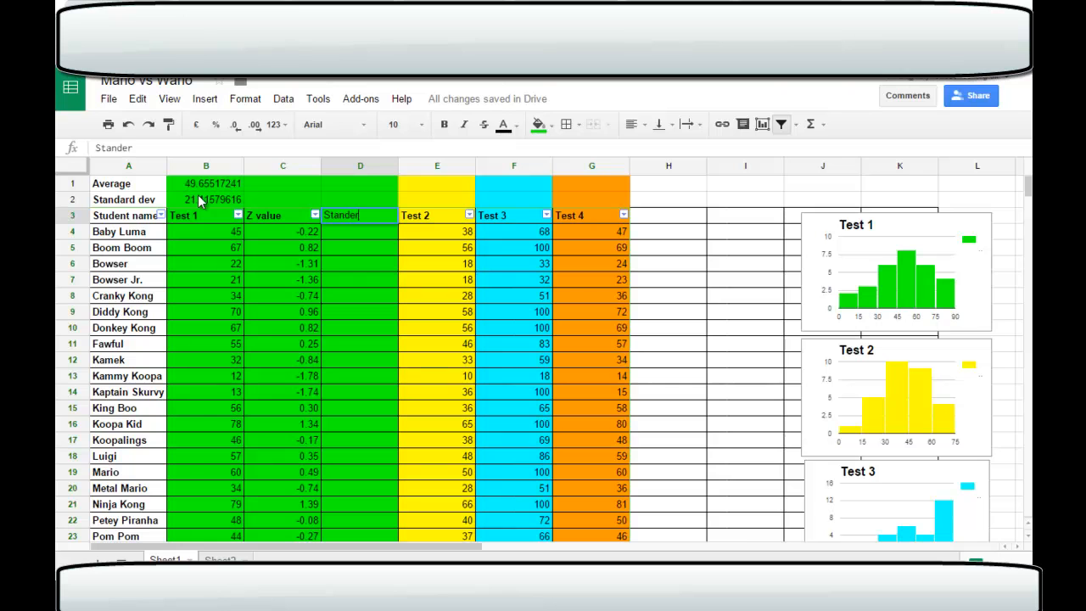
pyautogui.write('dised')
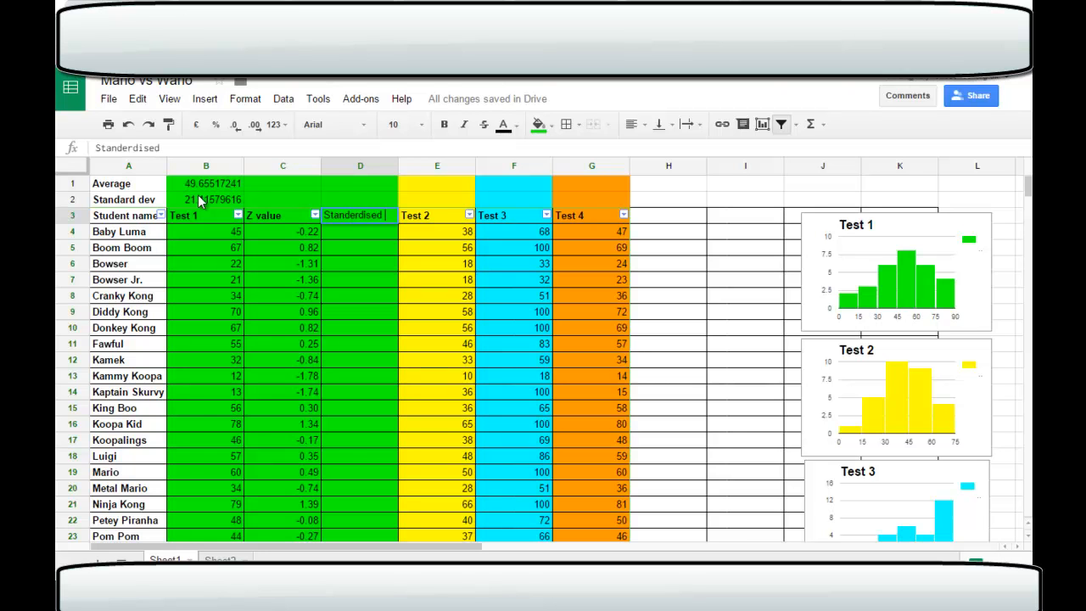
pyautogui.click(360, 231)
pyautogui.write('=C4')
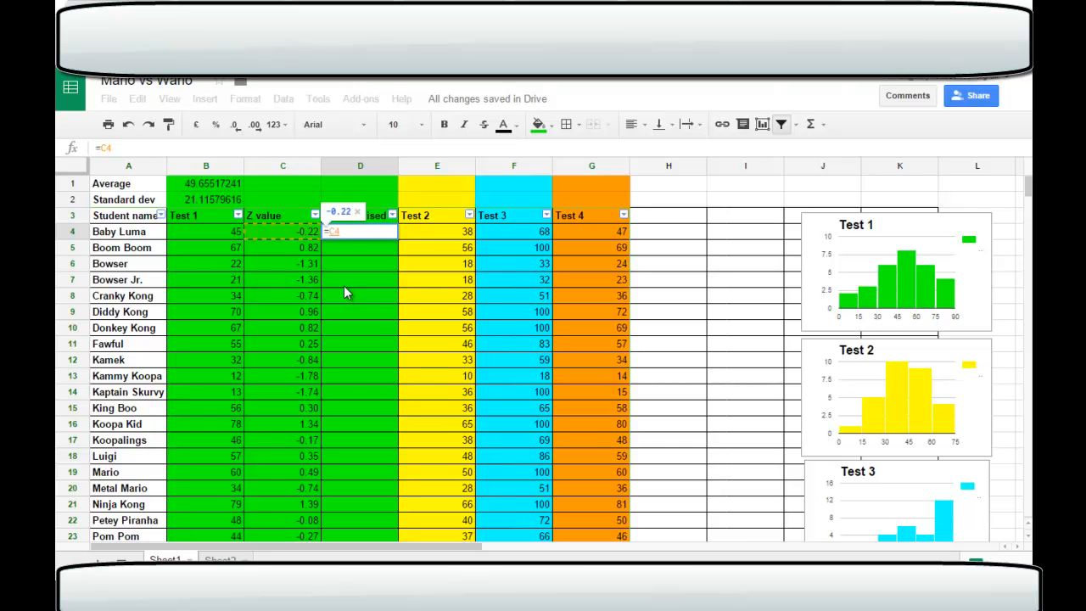
# - Enter =(C4*15)+100 in D4, giving Baby Luma 96.69
pyautogui.write('*15')
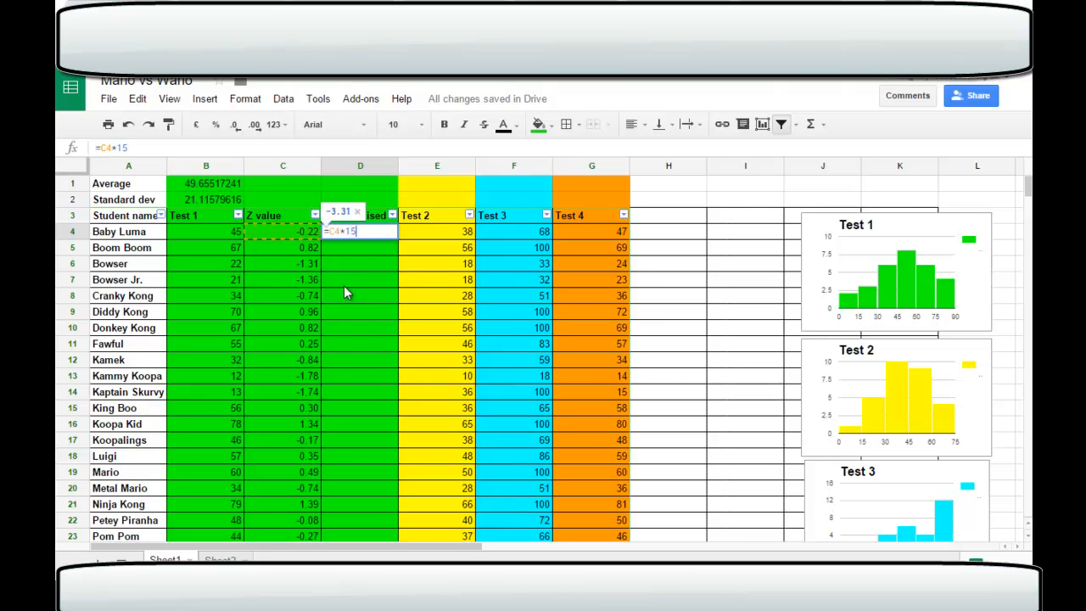
pyautogui.press('Enter')
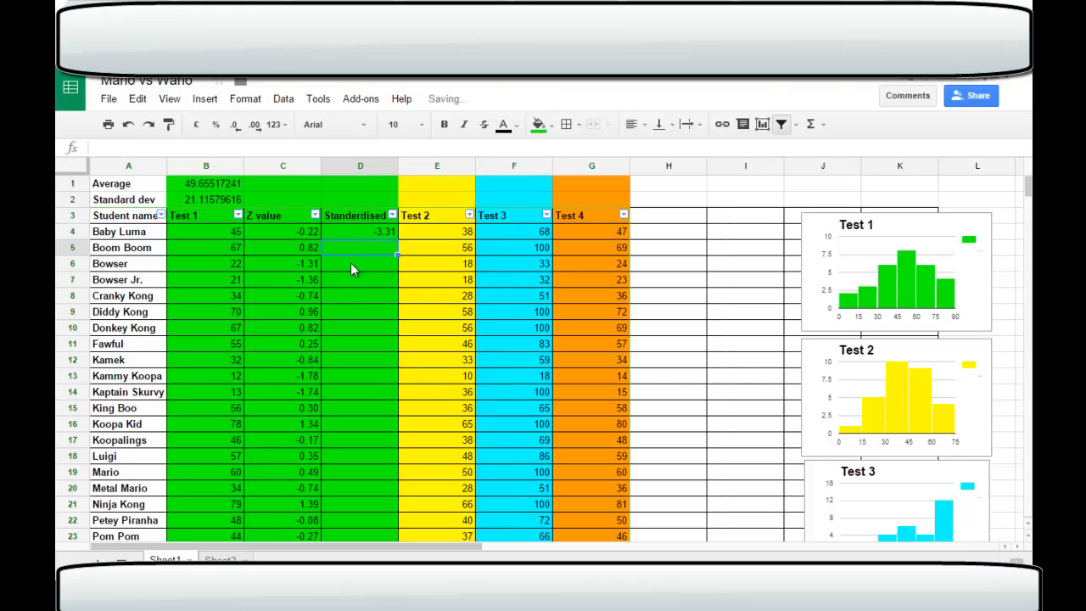
pyautogui.click(360, 231)
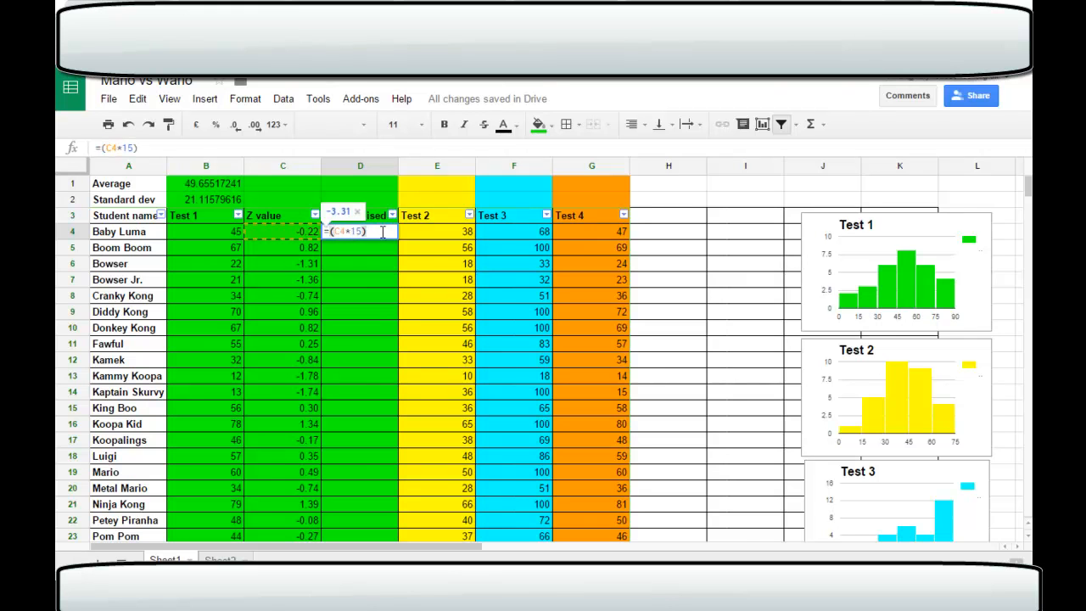
pyautogui.write('+100')
pyautogui.press('Enter')
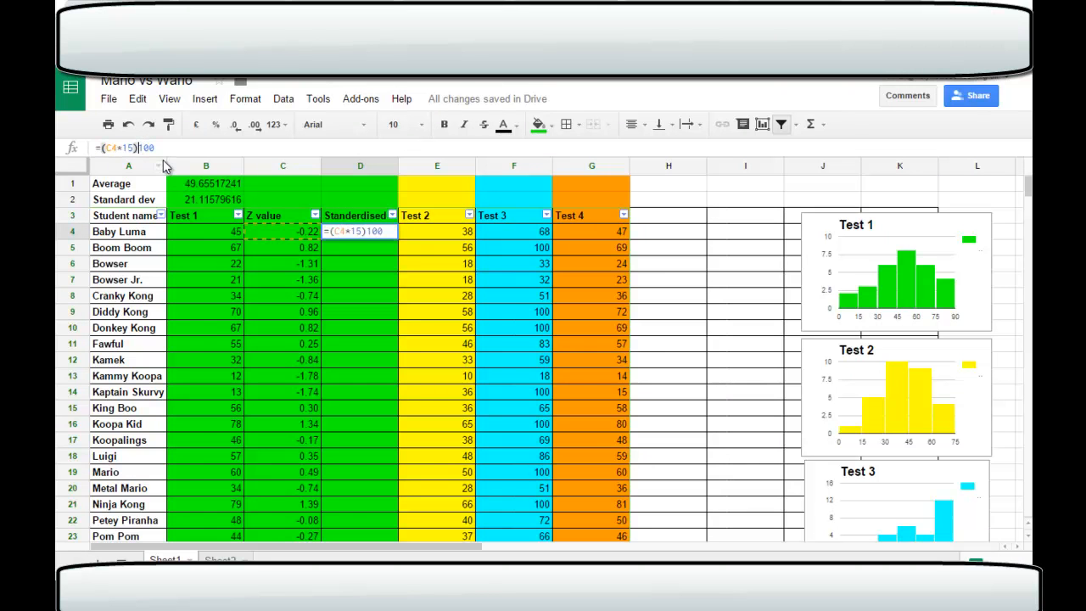
pyautogui.press('Enter')
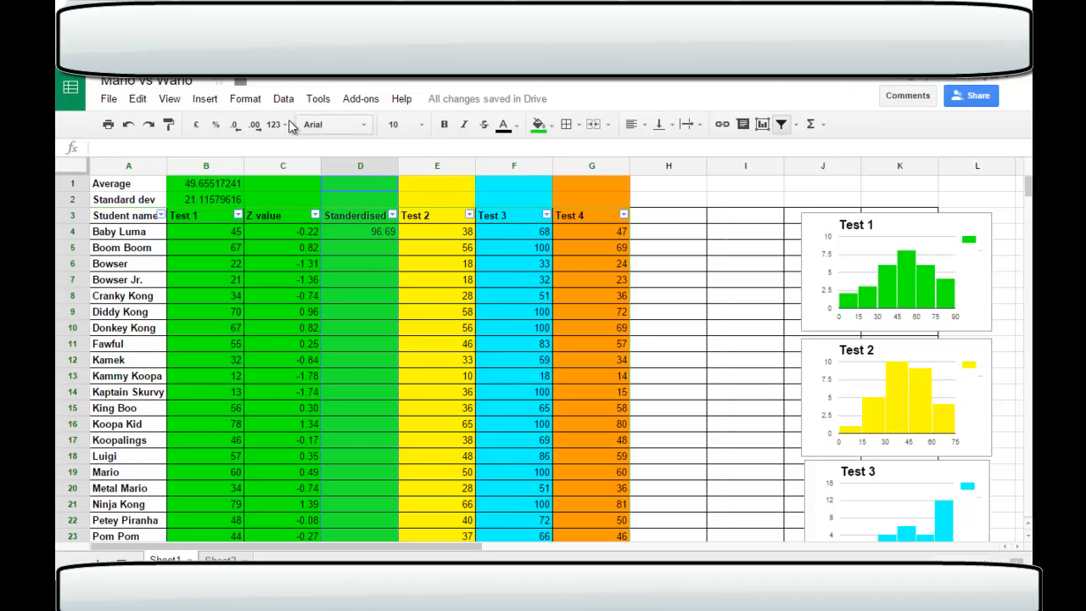
# - Round D4 to a whole number (97) and fill it down the Standerdised column
pyautogui.click(235, 125)
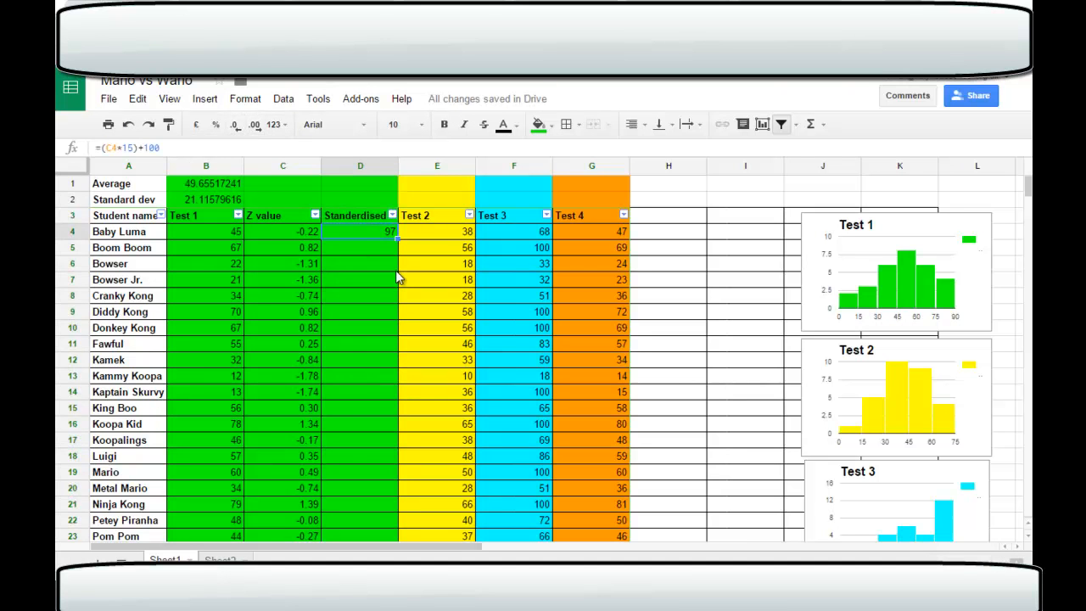
pyautogui.moveTo(398, 247)
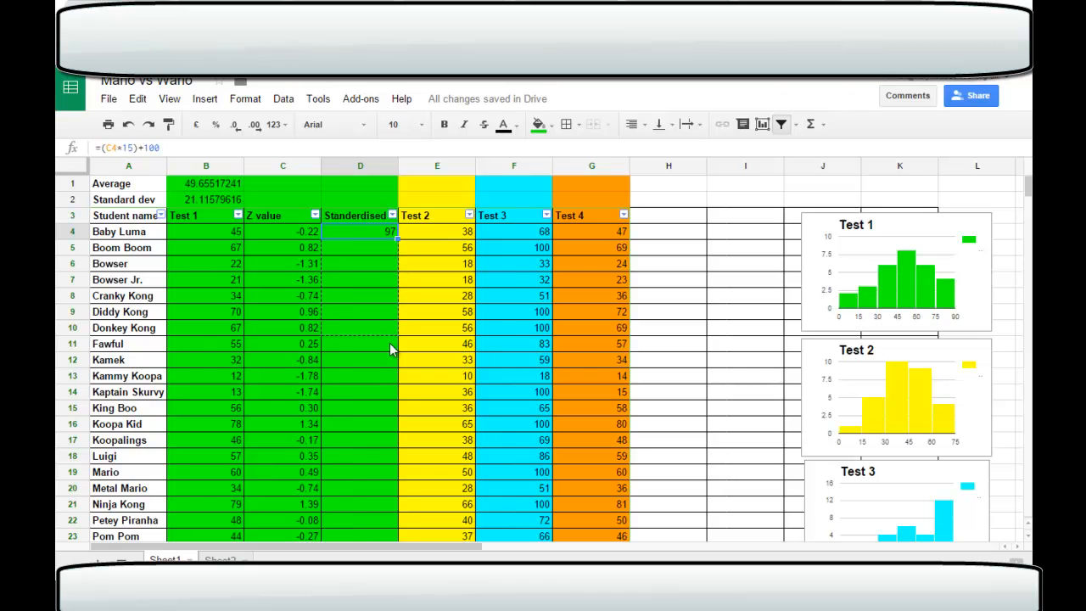
pyautogui.scroll(-3)
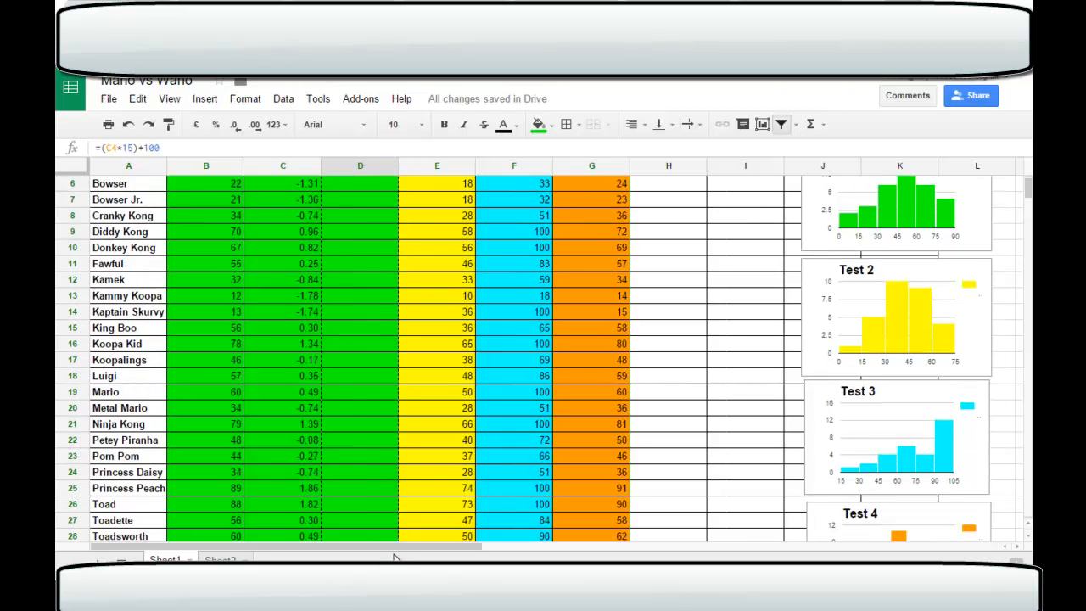
pyautogui.scroll(-3)
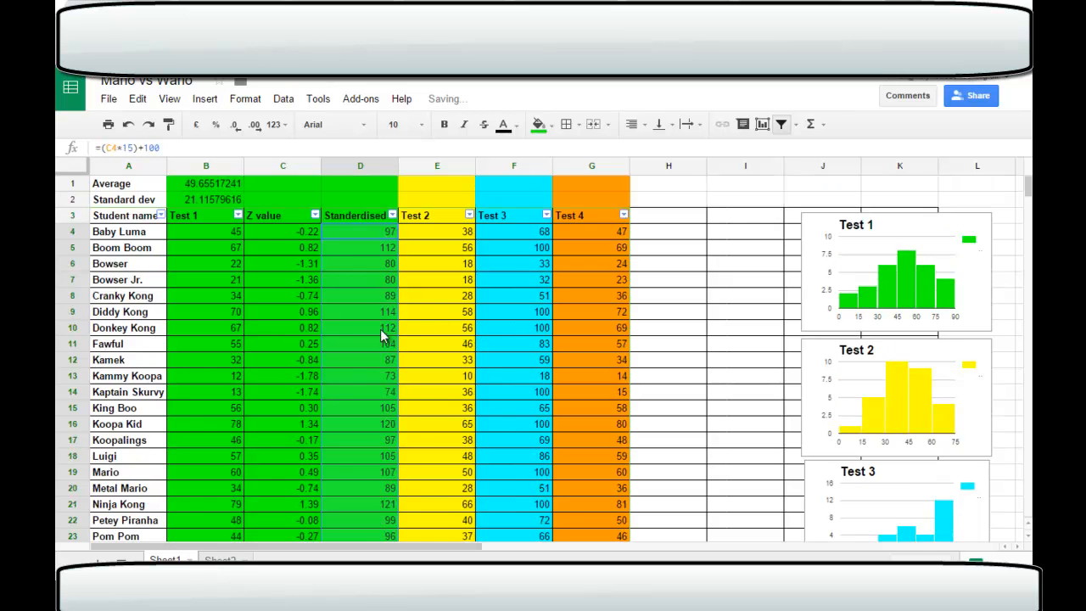
pyautogui.click(359, 247)
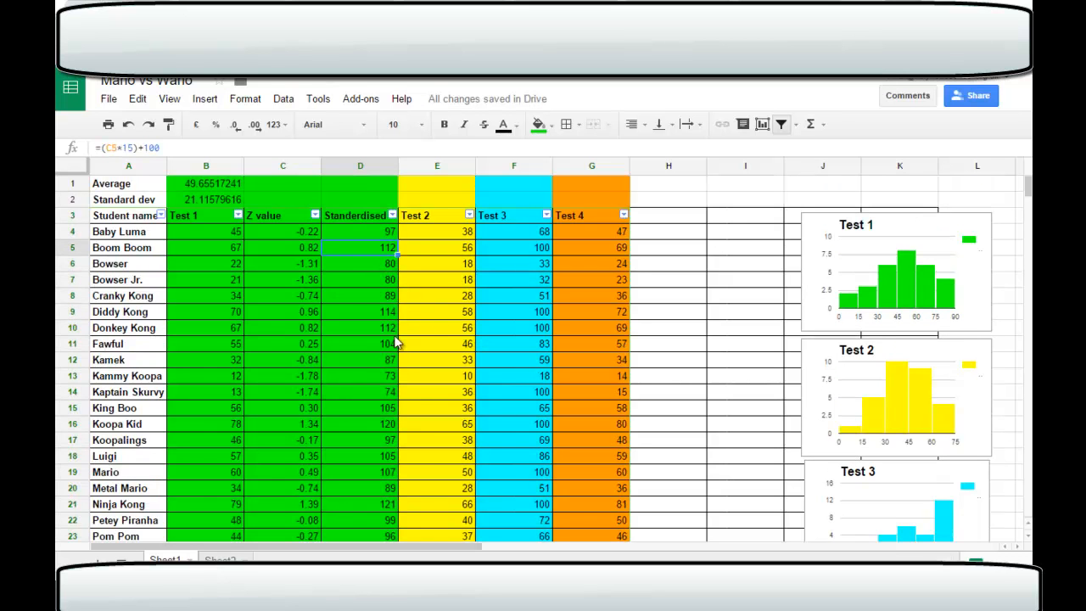
pyautogui.click(121, 247)
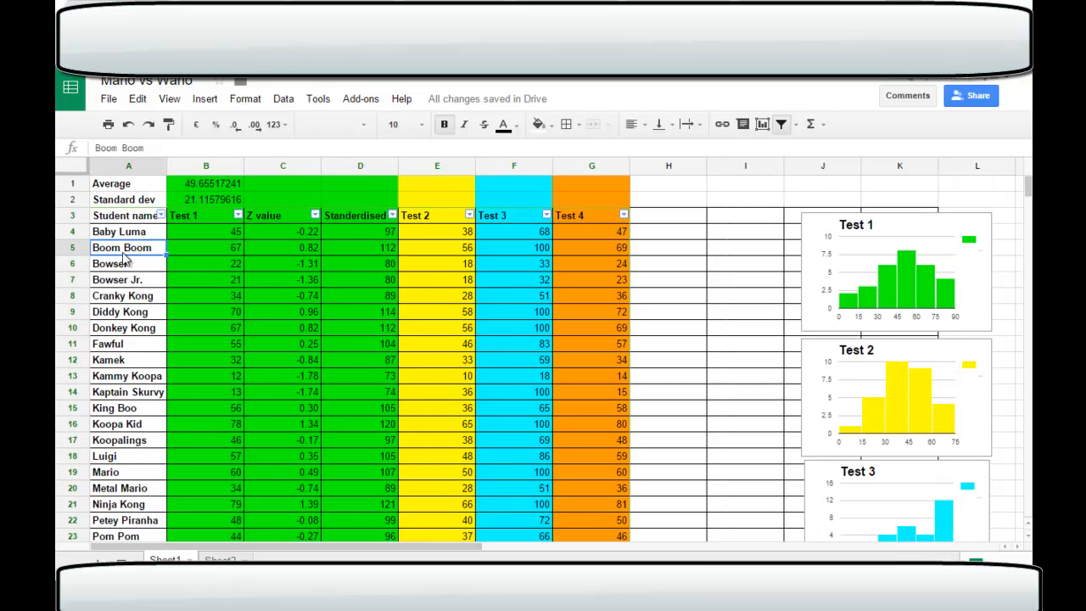
pyautogui.click(360, 247)
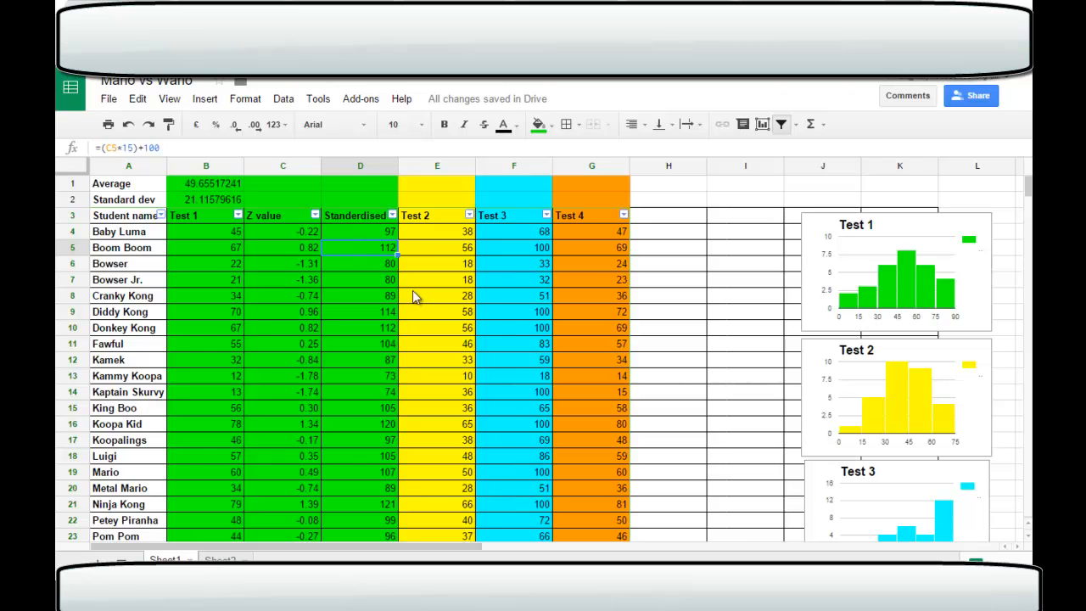
pyautogui.moveTo(532, 389)
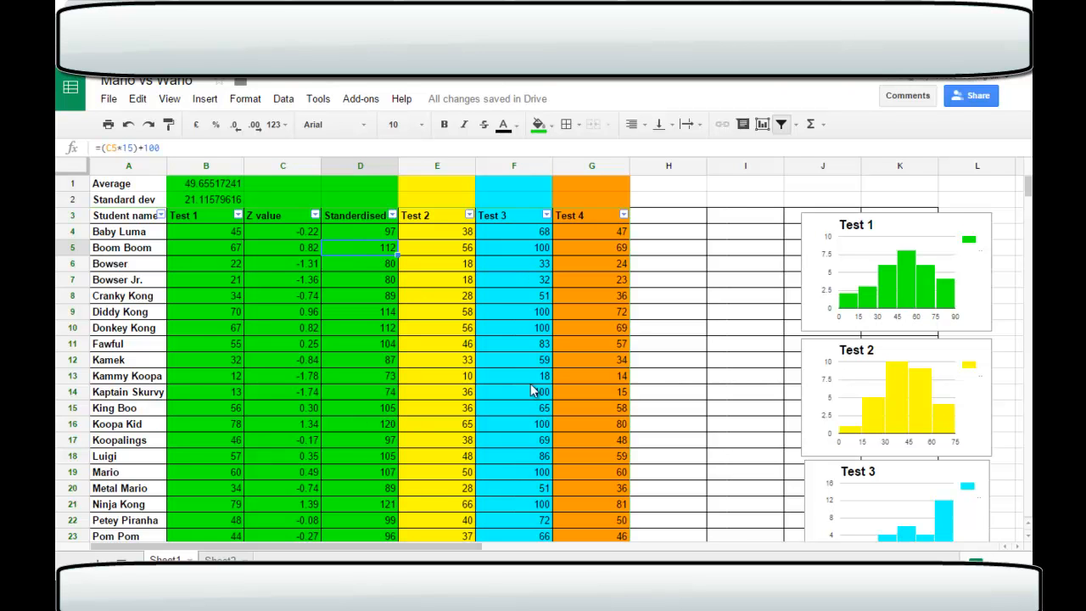
pyautogui.moveTo(531, 400)
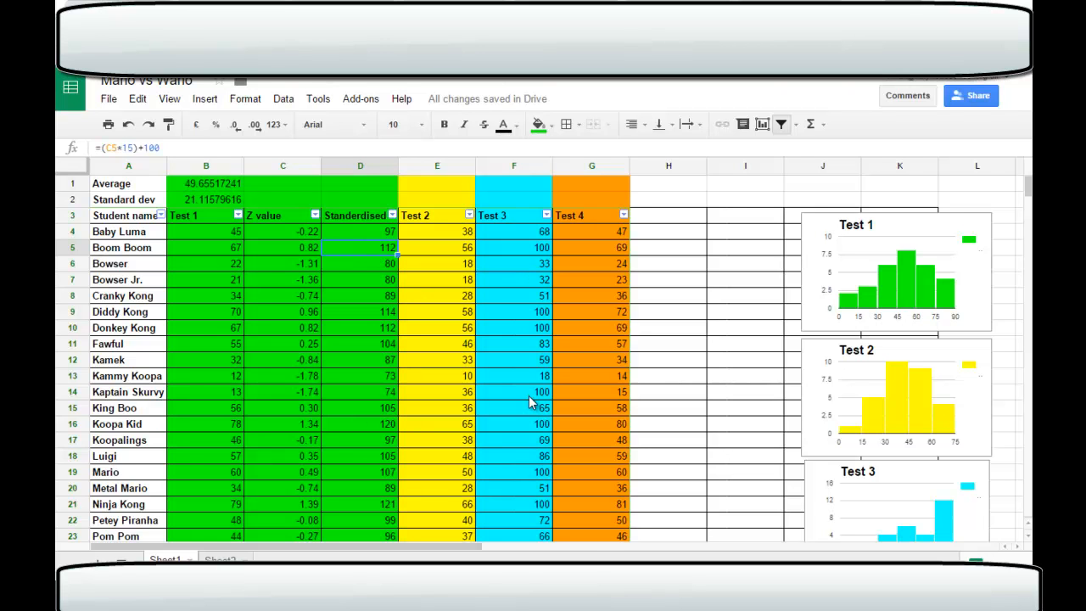